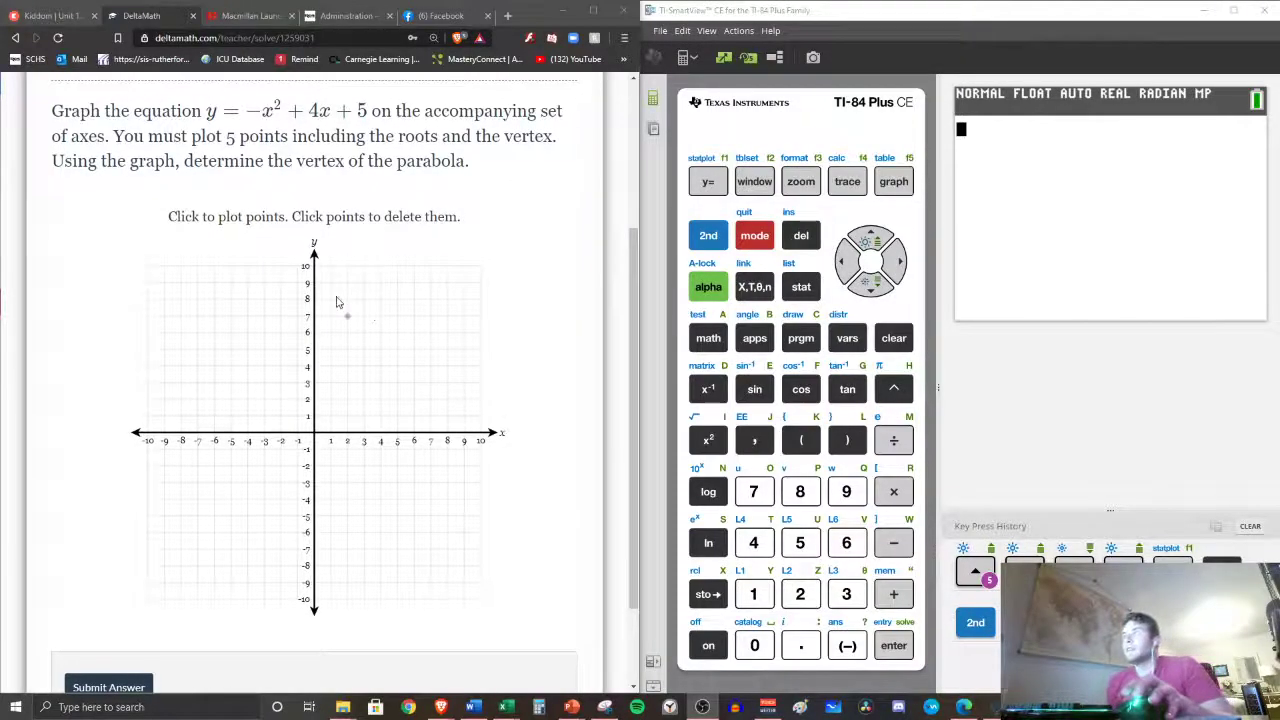
Enter Y1 = -X²+4X+5 on the TI calculator and graph the downward parabola
scroll(up, 3)
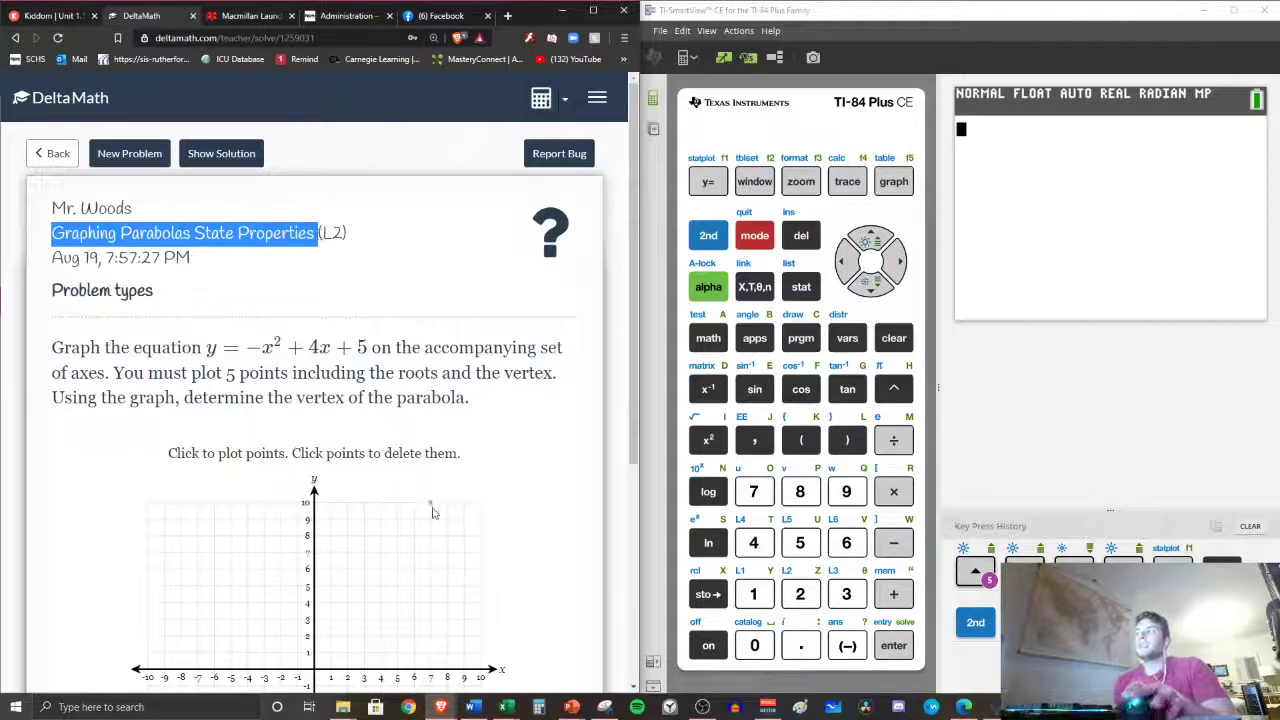
scroll(down, 3)
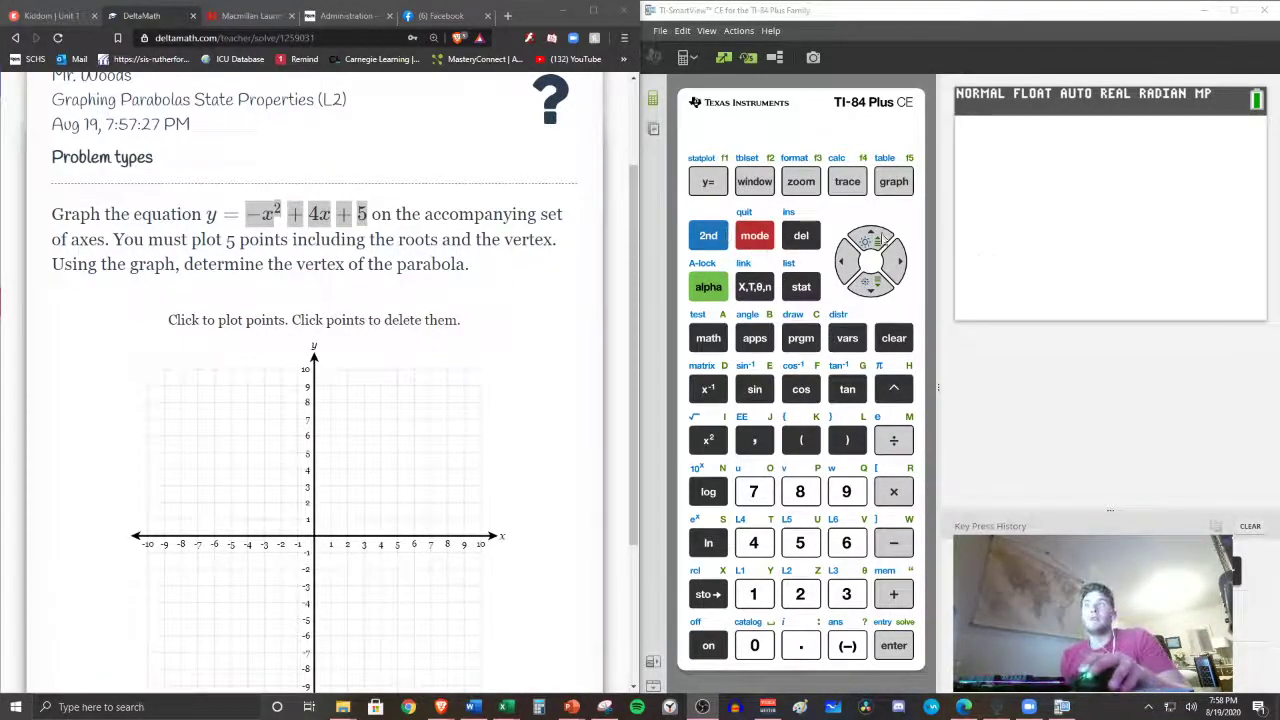
click(708, 180)
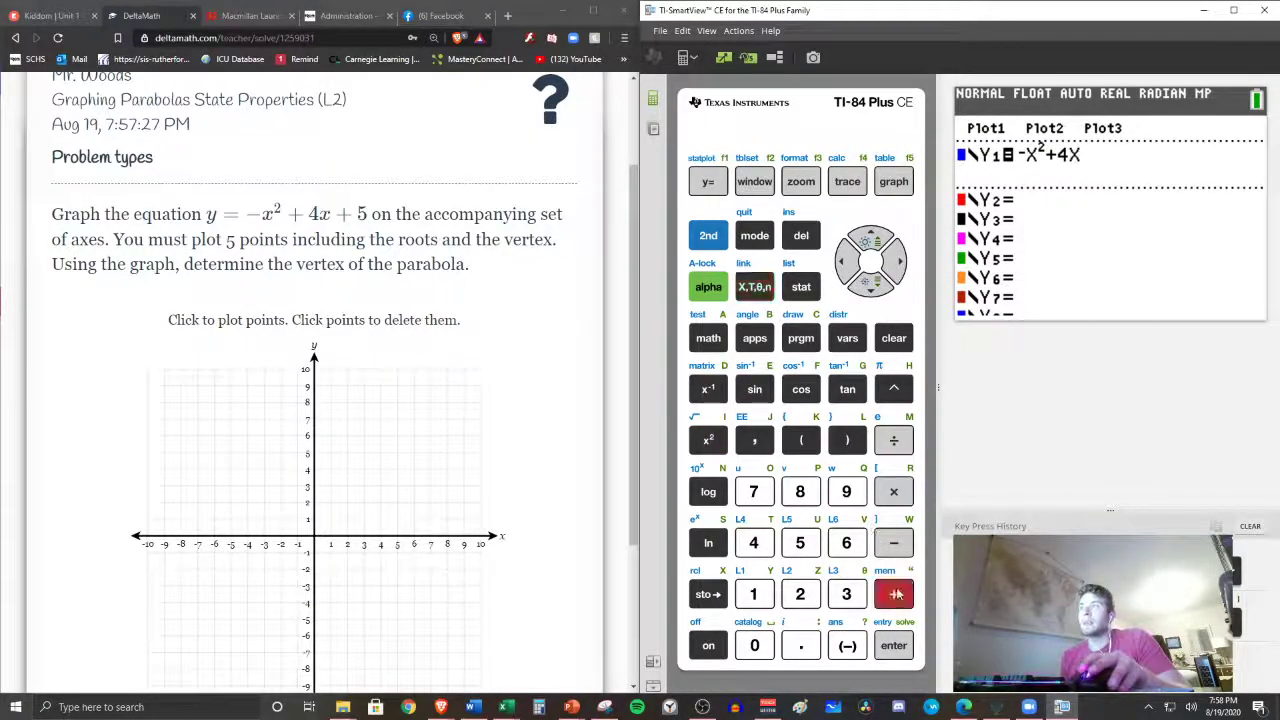
click(800, 542)
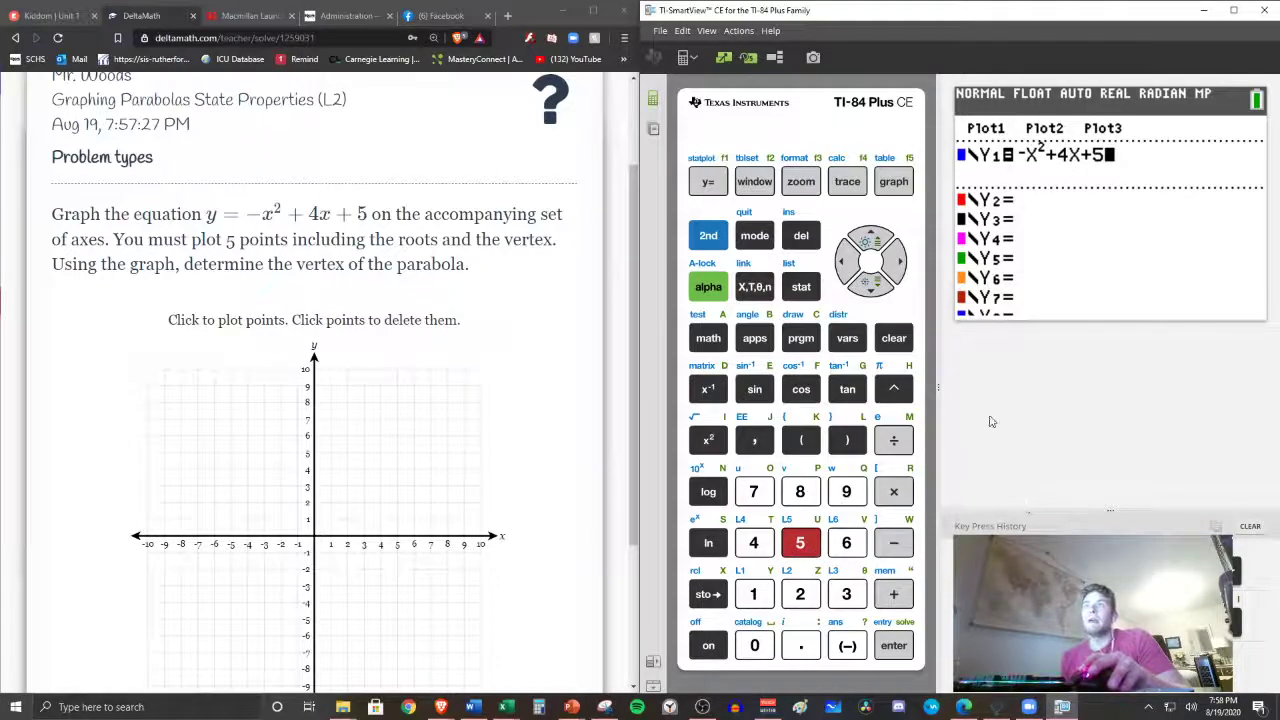
click(892, 180)
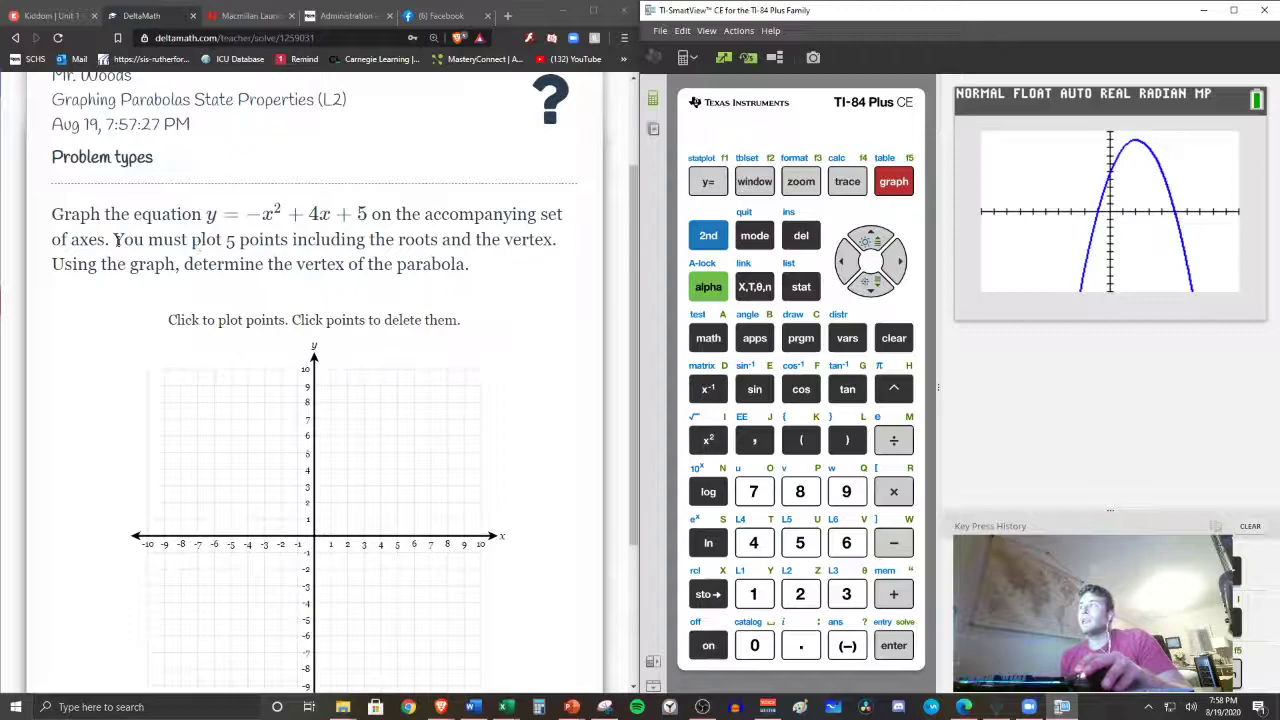
drag(112, 240, 436, 240)
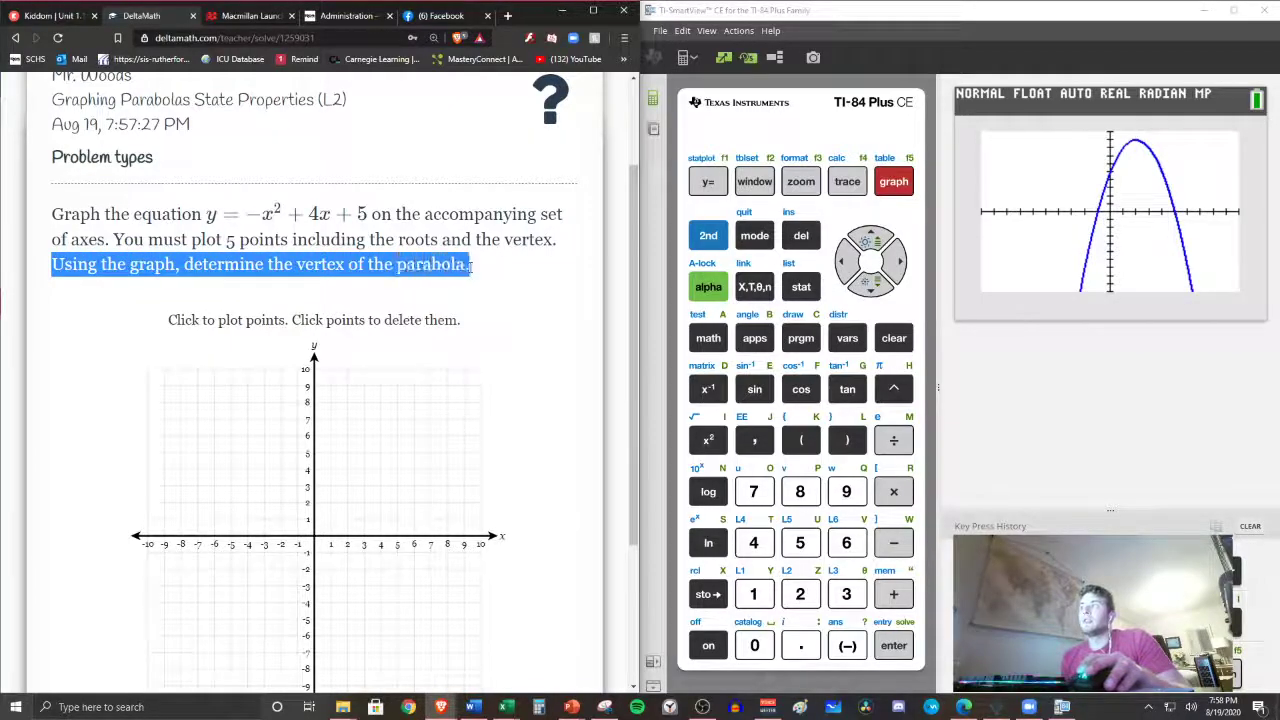
click(892, 180)
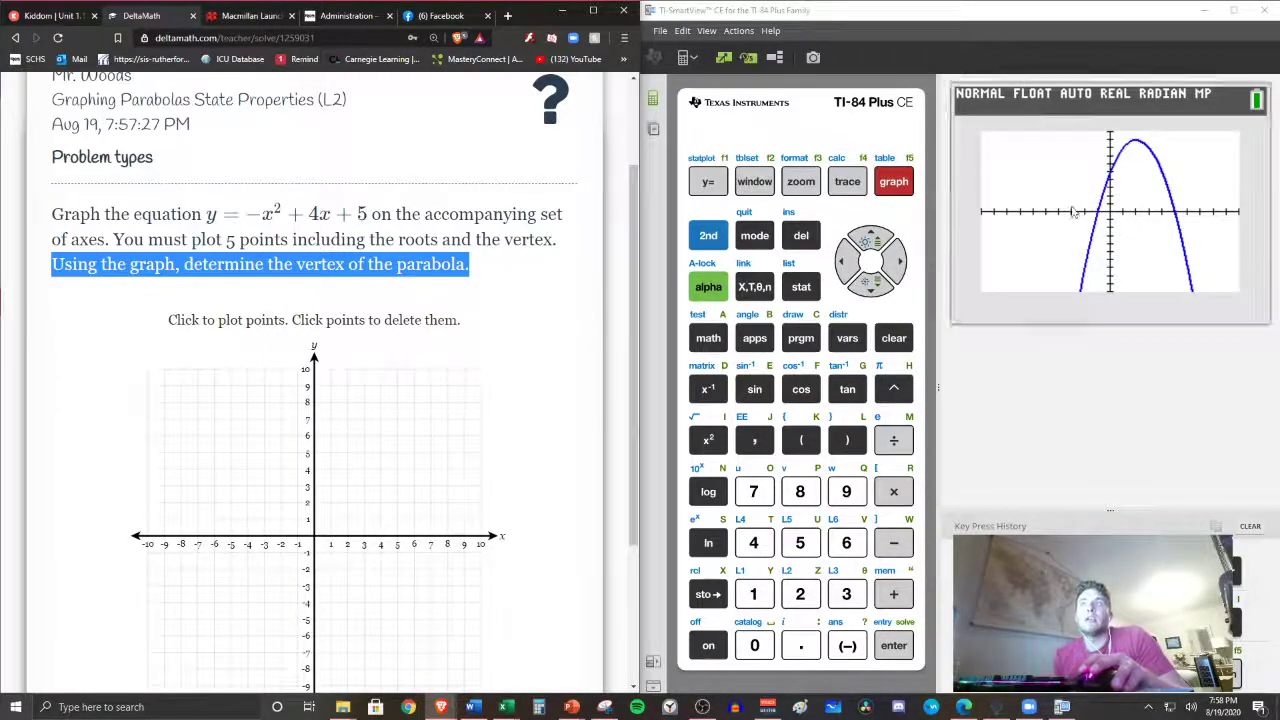
Show Y1's table of values via 2nd GRAPH and arrow through the X rows
click(708, 236)
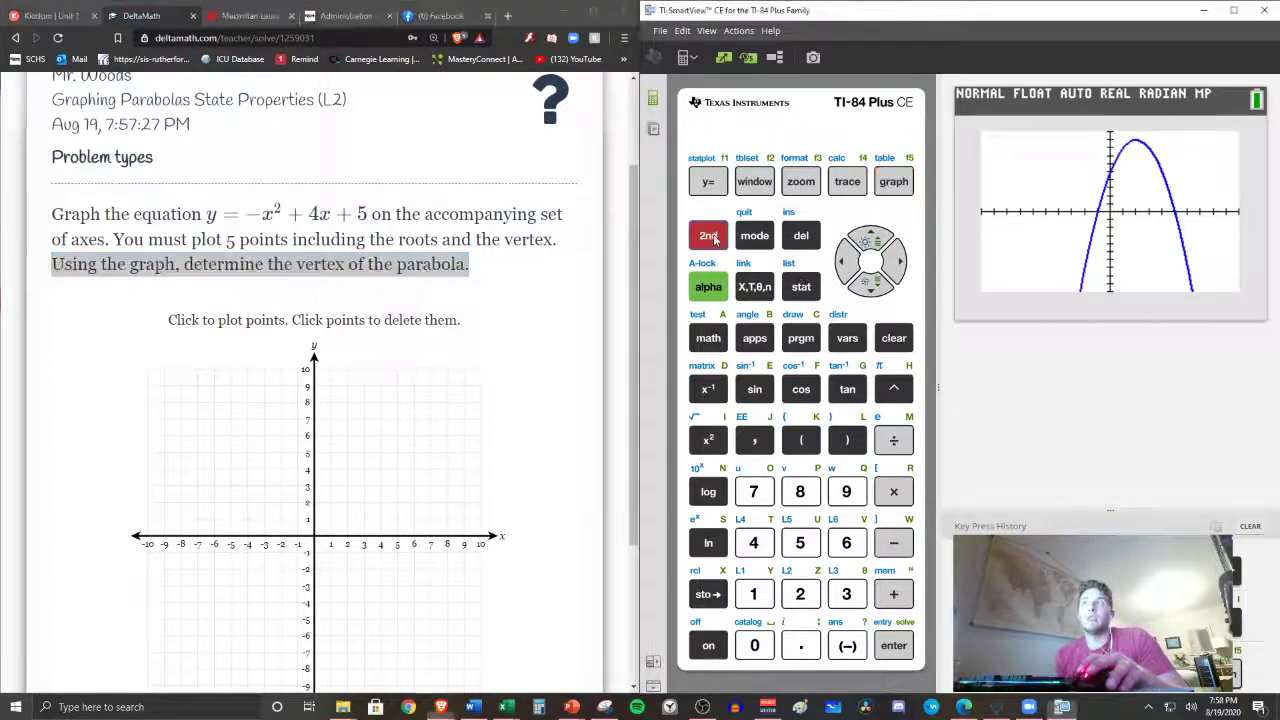
click(884, 180)
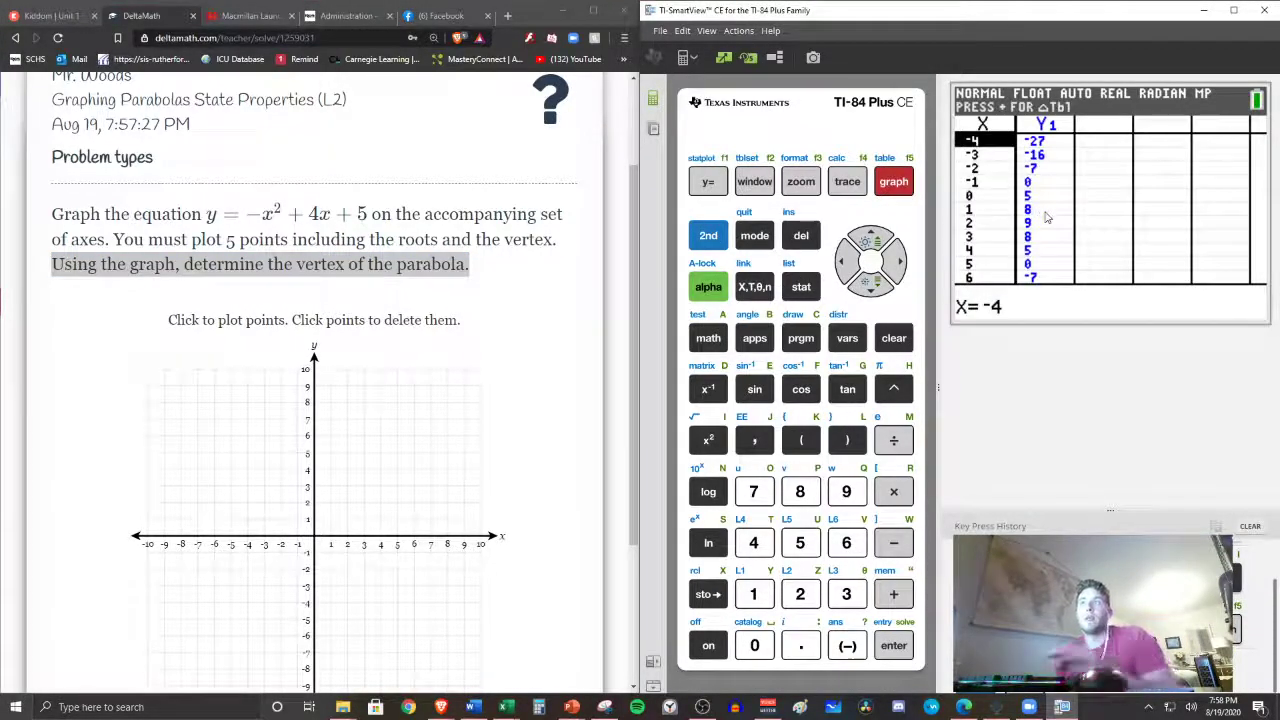
click(870, 280)
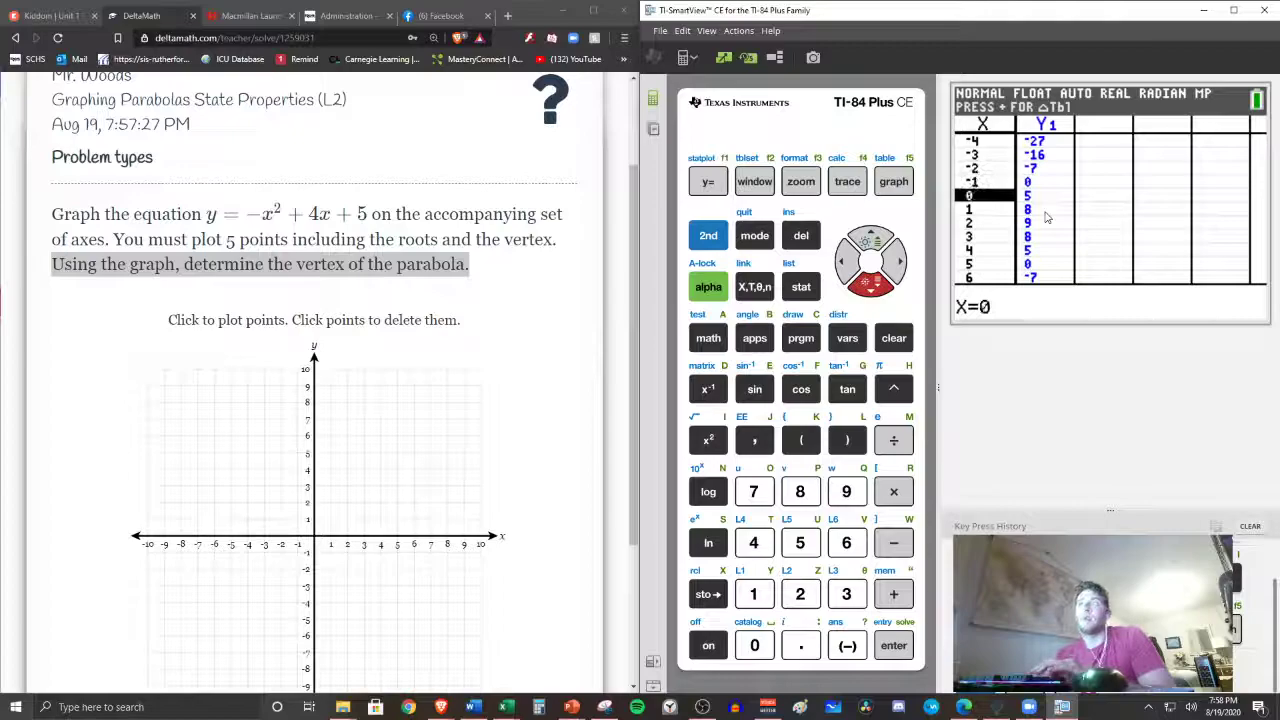
click(870, 236)
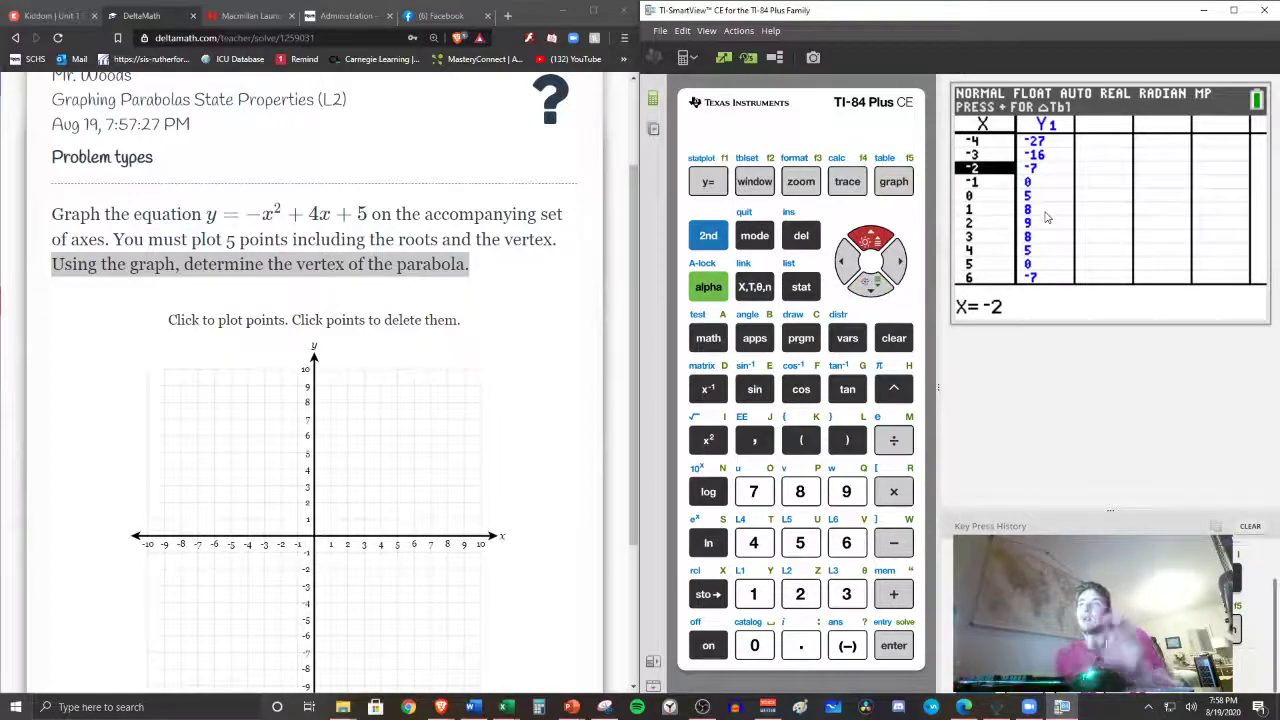
scroll(down, 3)
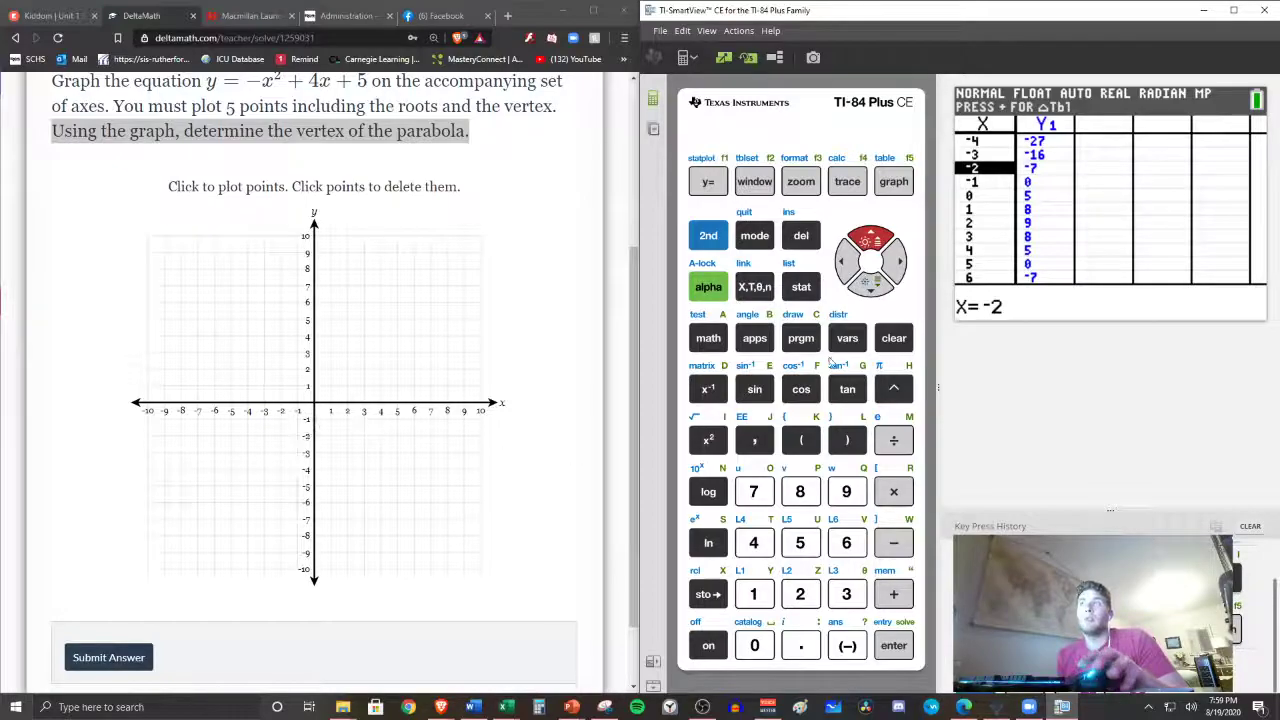
Plot the roots (-1, 0) and (5, 0) on the DeltaMath grid, then return to the graph
scroll(up, 3)
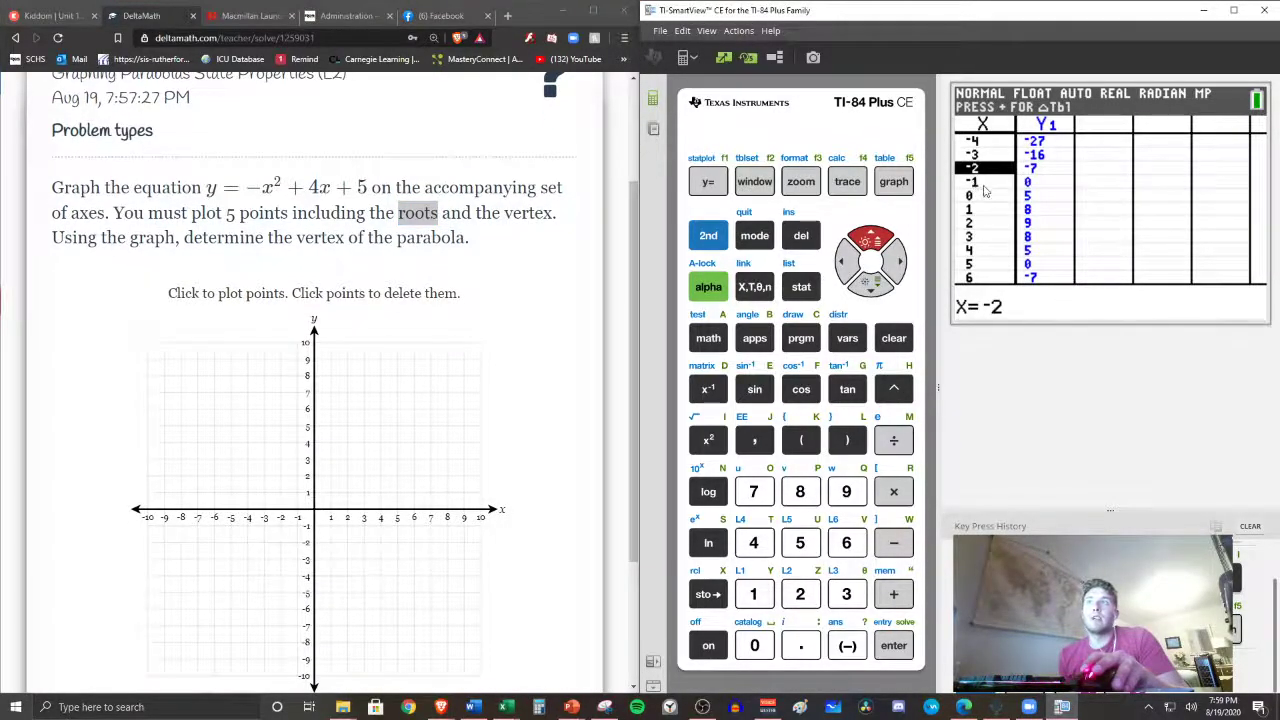
click(872, 280)
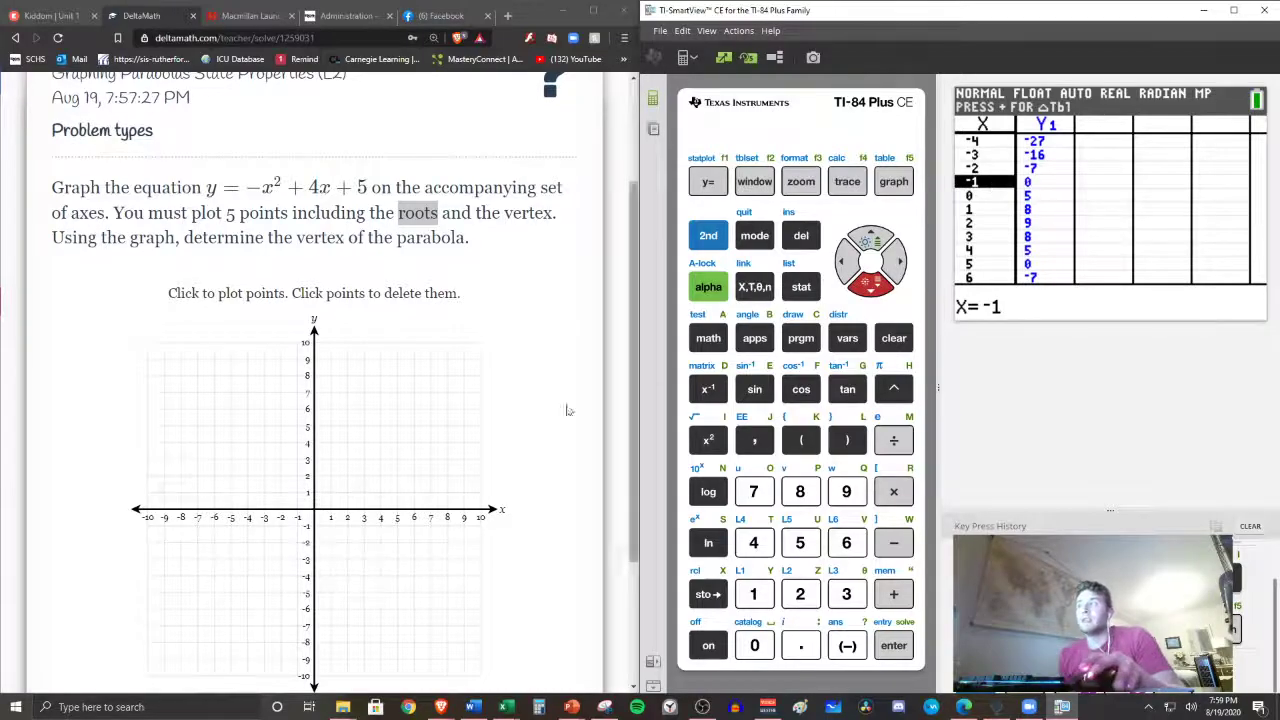
click(296, 510)
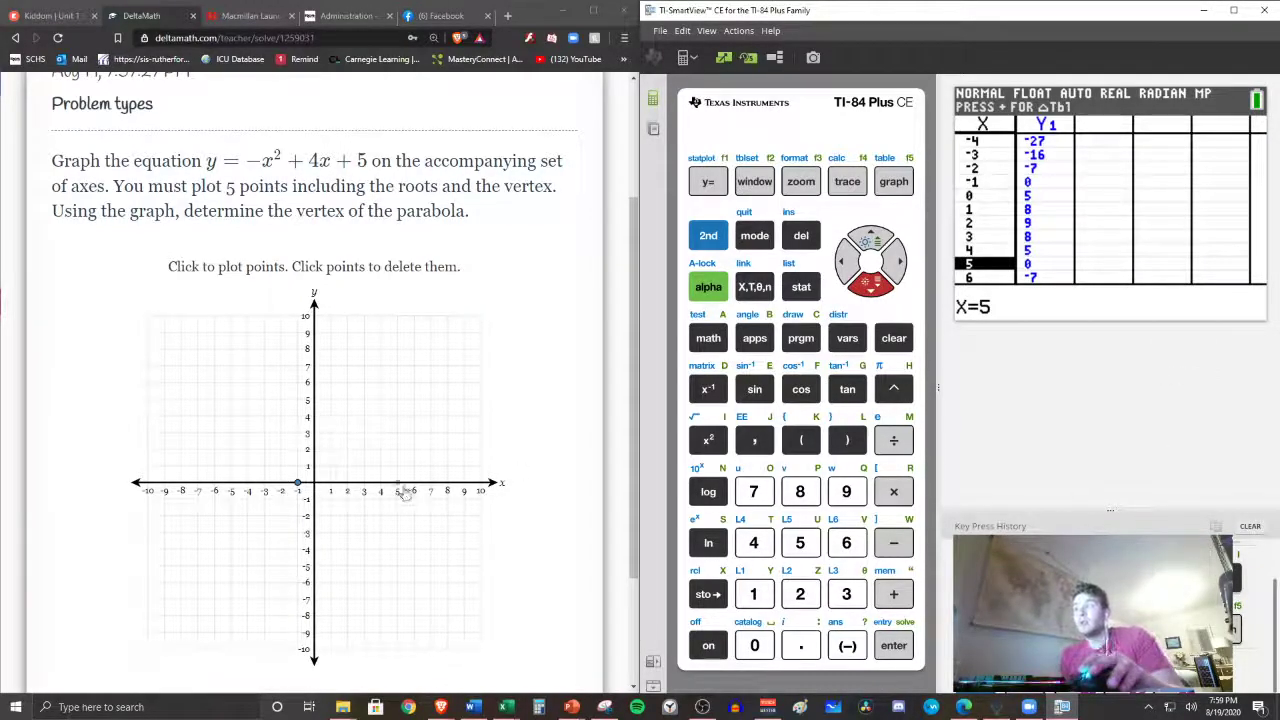
click(396, 482)
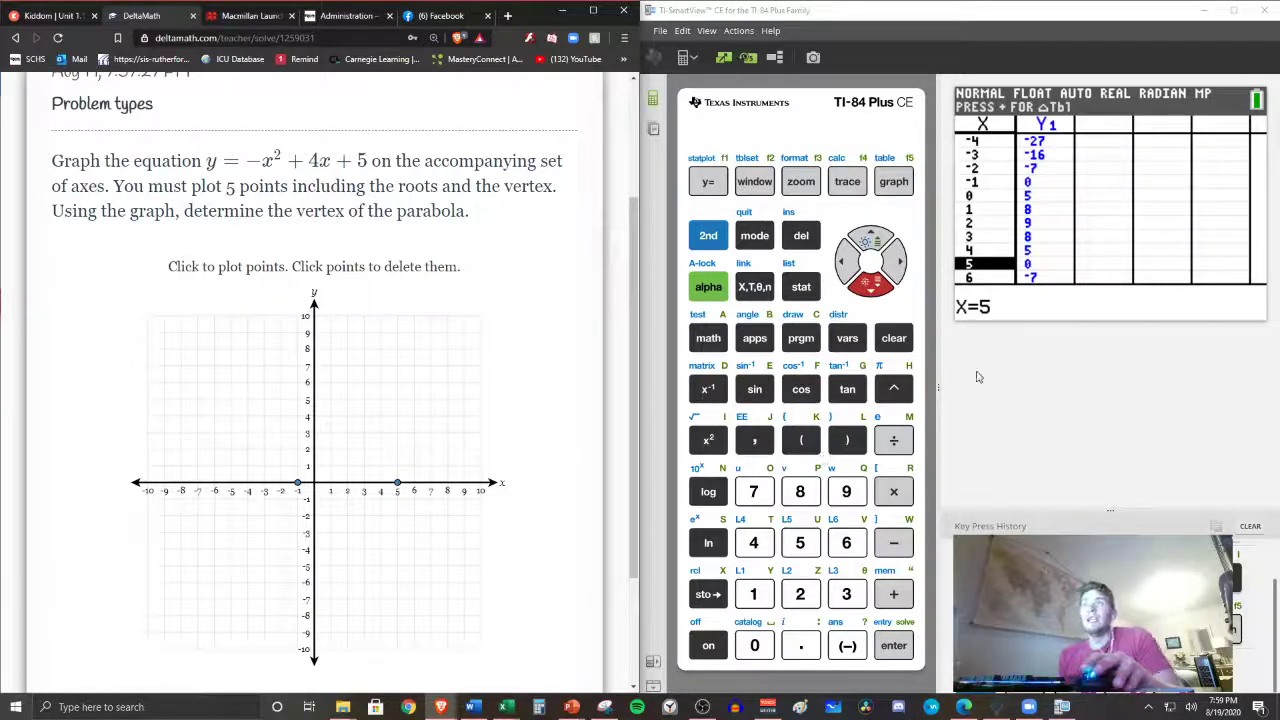
mouse_move(1024, 352)
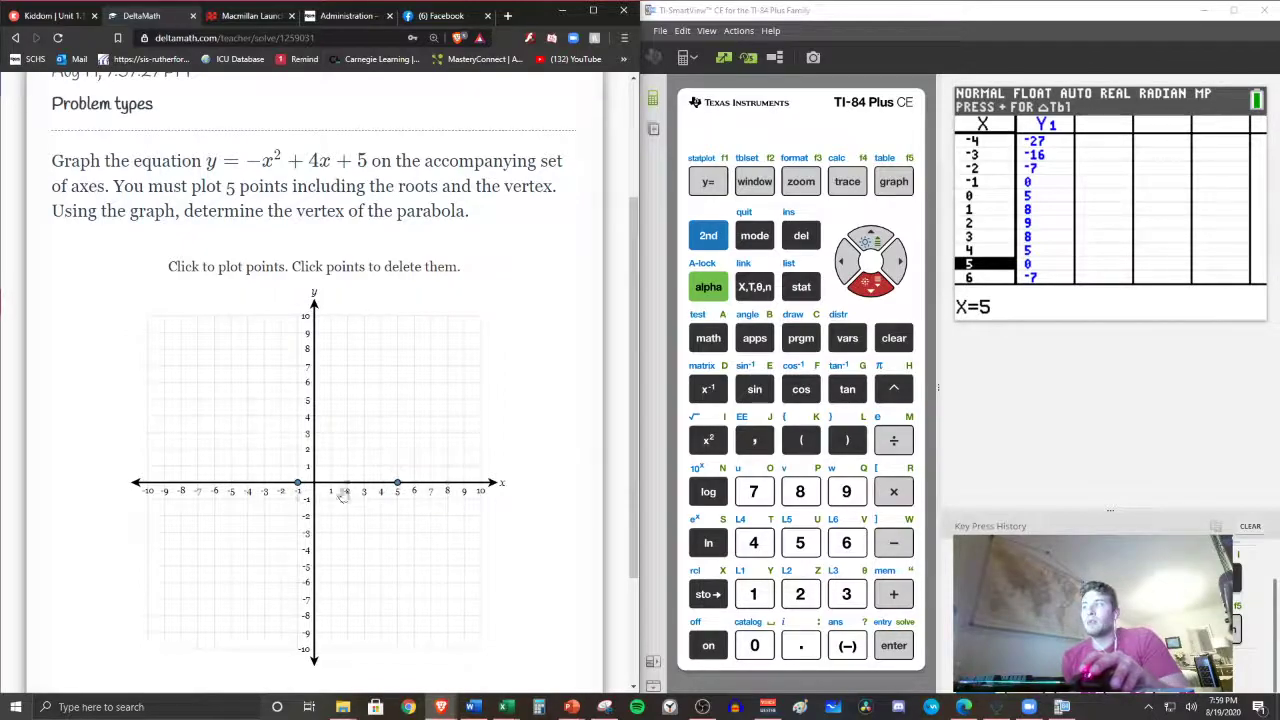
click(892, 180)
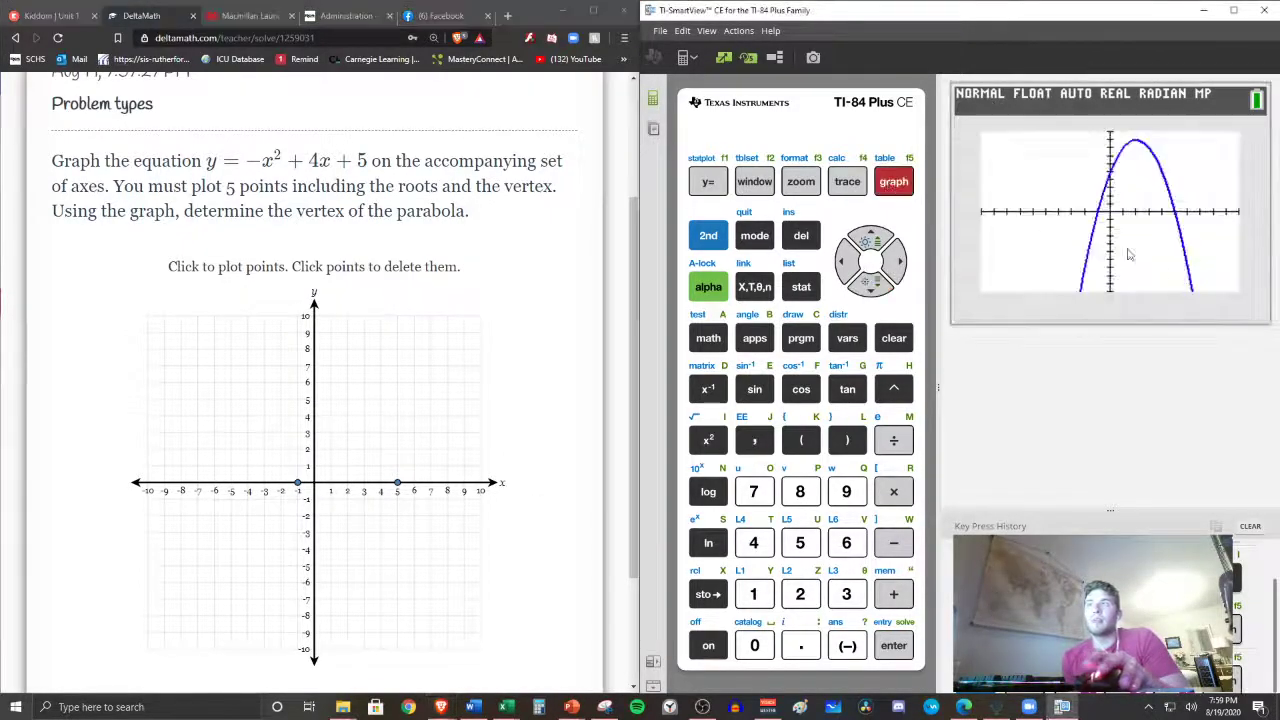
mouse_move(1184, 196)
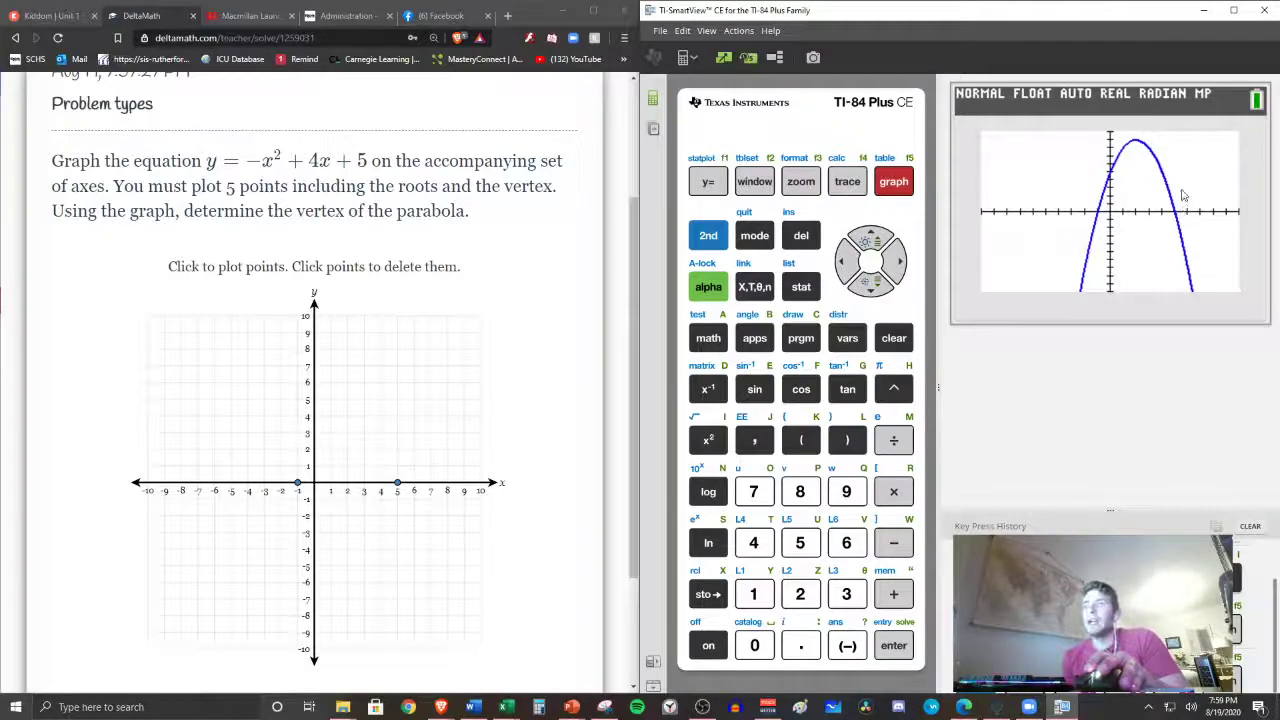
Switch the TI calculator from the graph back to Y1's table of values
click(892, 180)
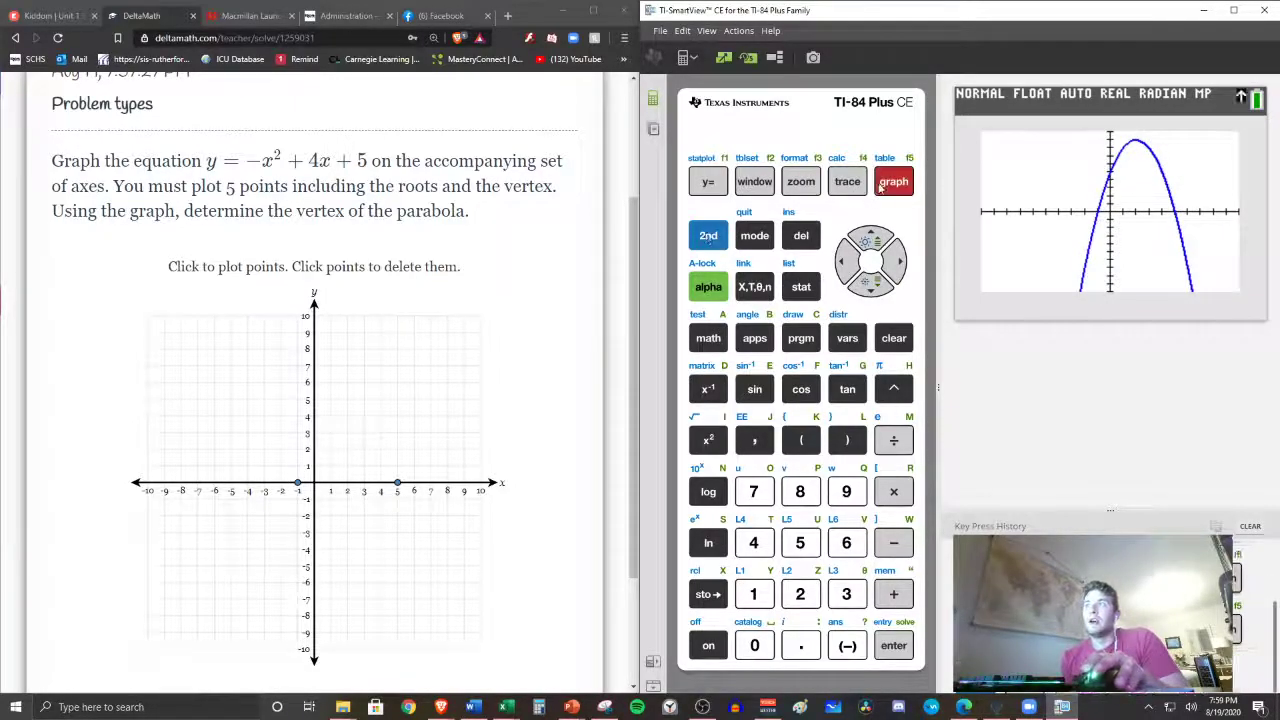
click(884, 170)
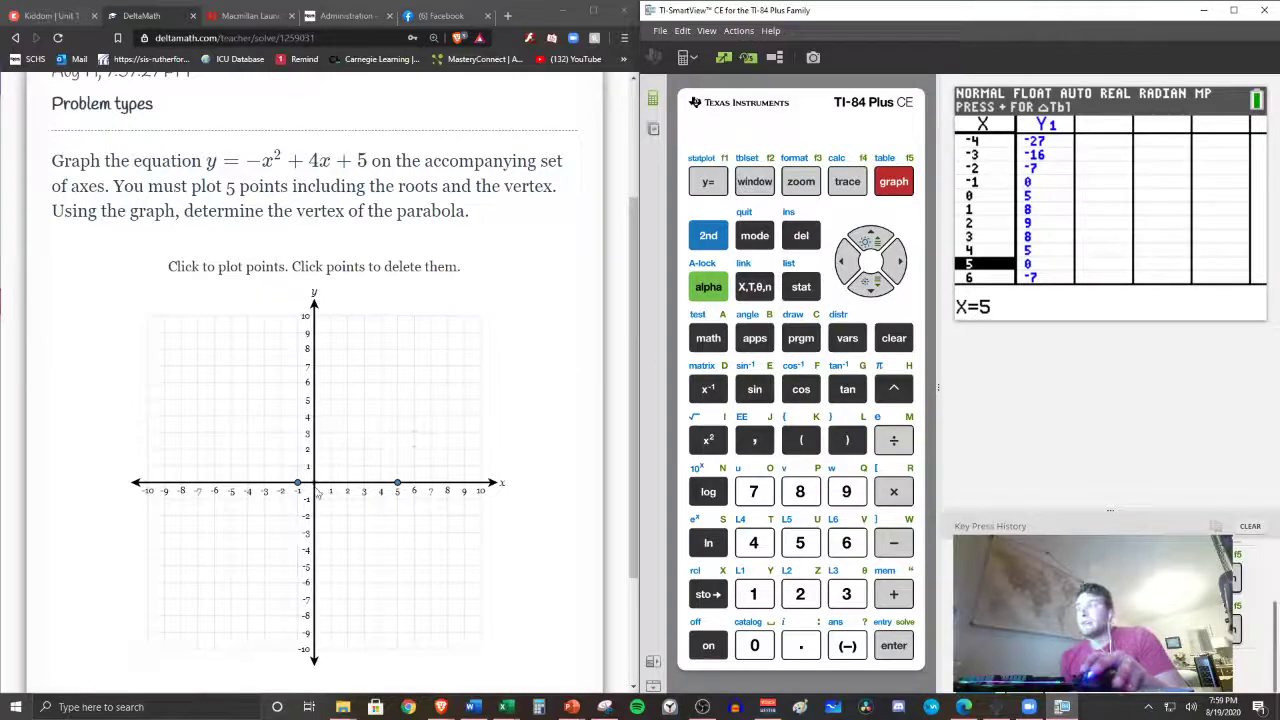
Plot (0, 5), the vertex (2, 9) and (4, 5) to complete the downward parabola
click(312, 398)
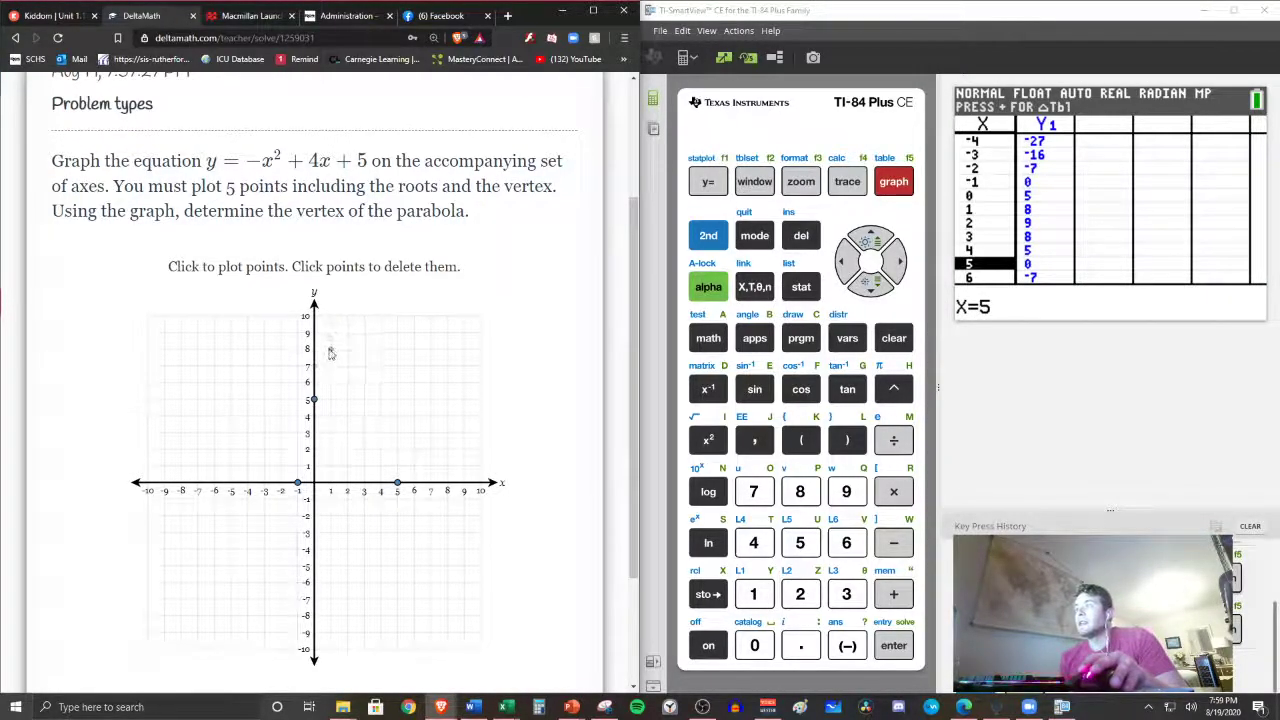
click(332, 348)
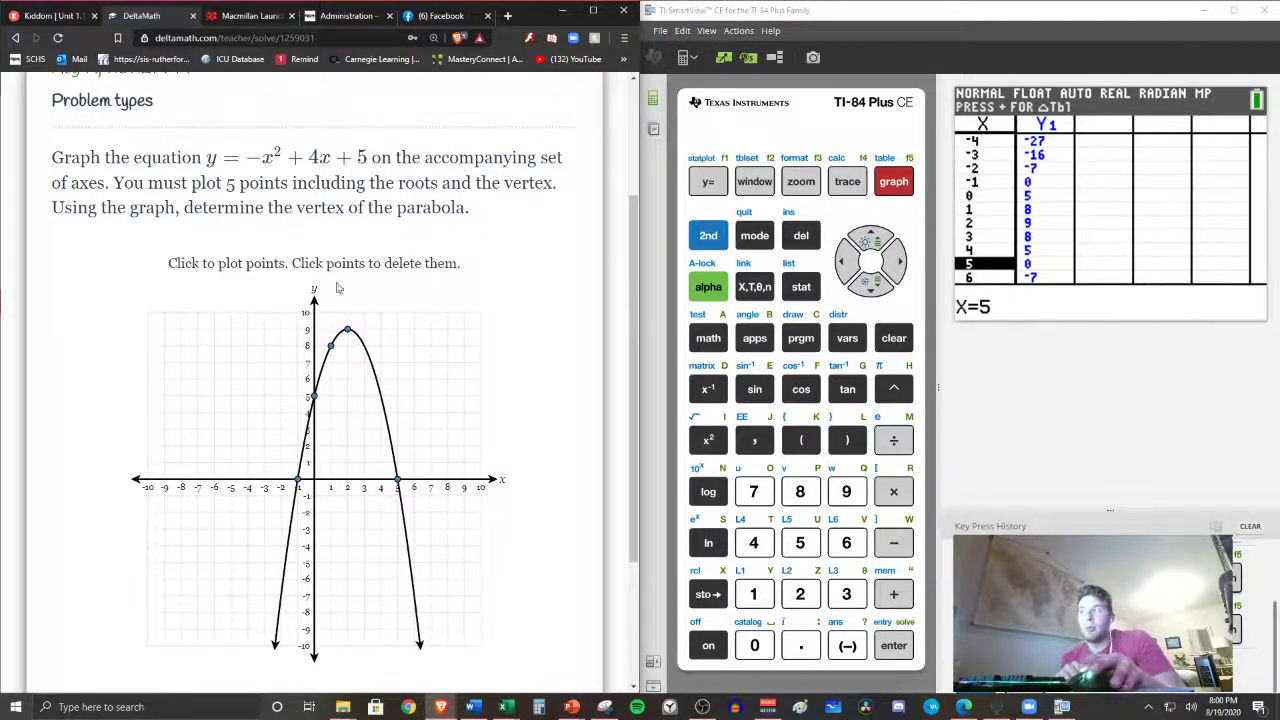
click(232, 598)
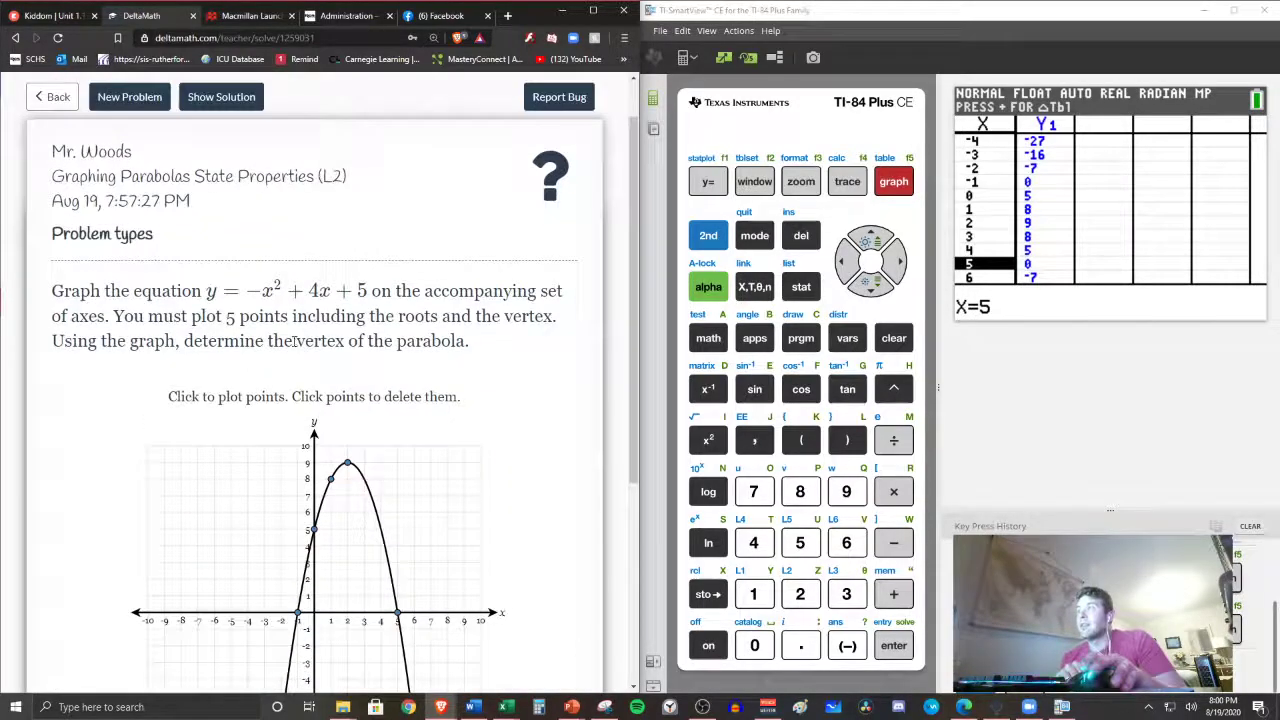
Choose One point as answer type, enter vertex (2, 9) and submit
scroll(down, 3)
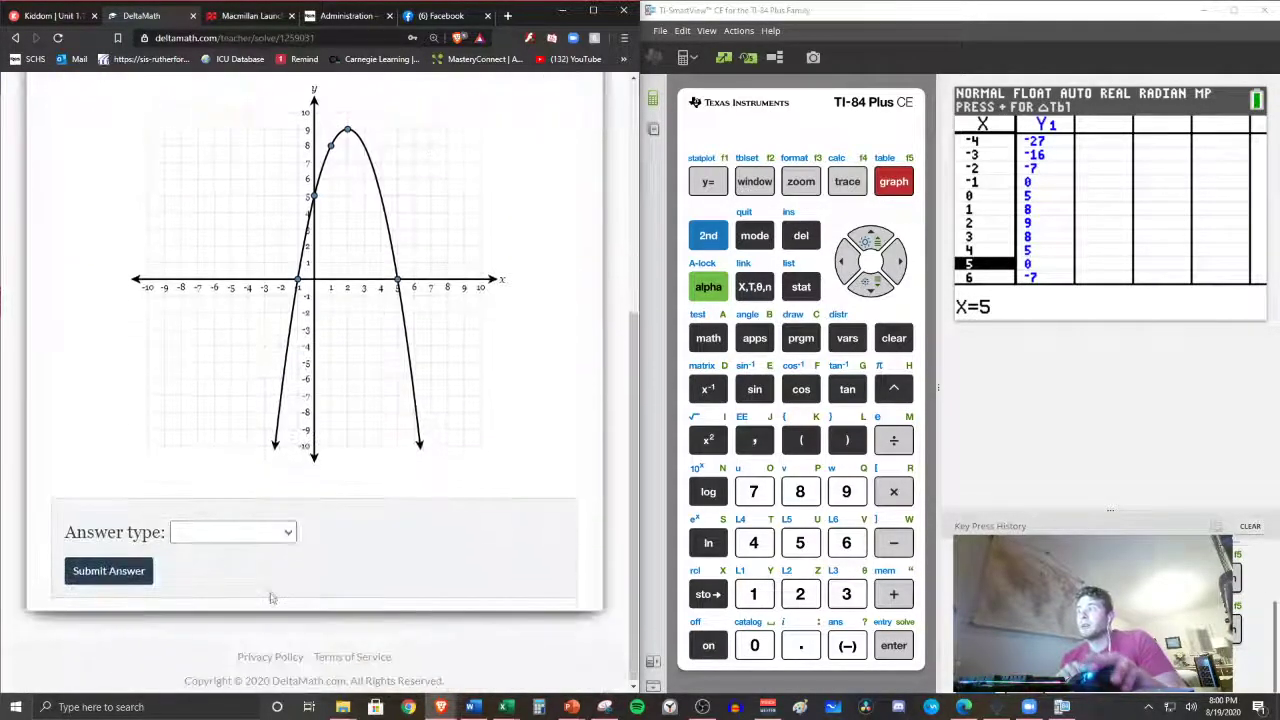
click(232, 532)
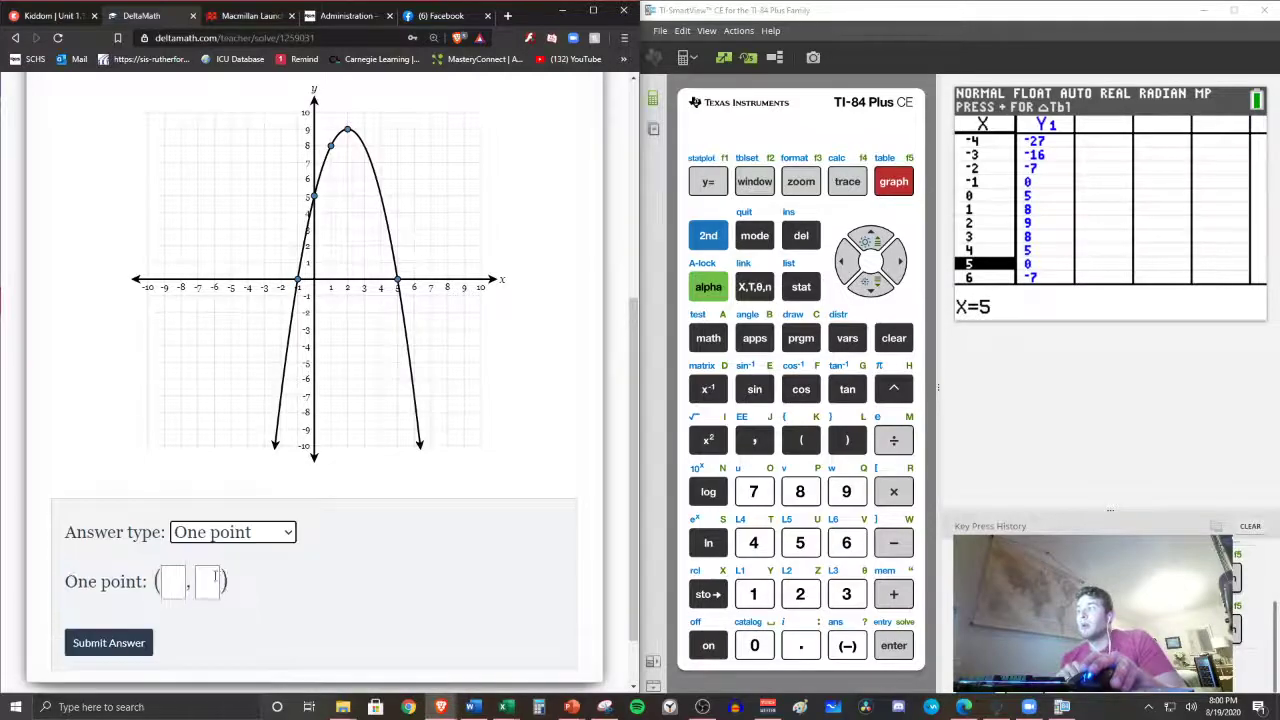
click(172, 580)
text(2)
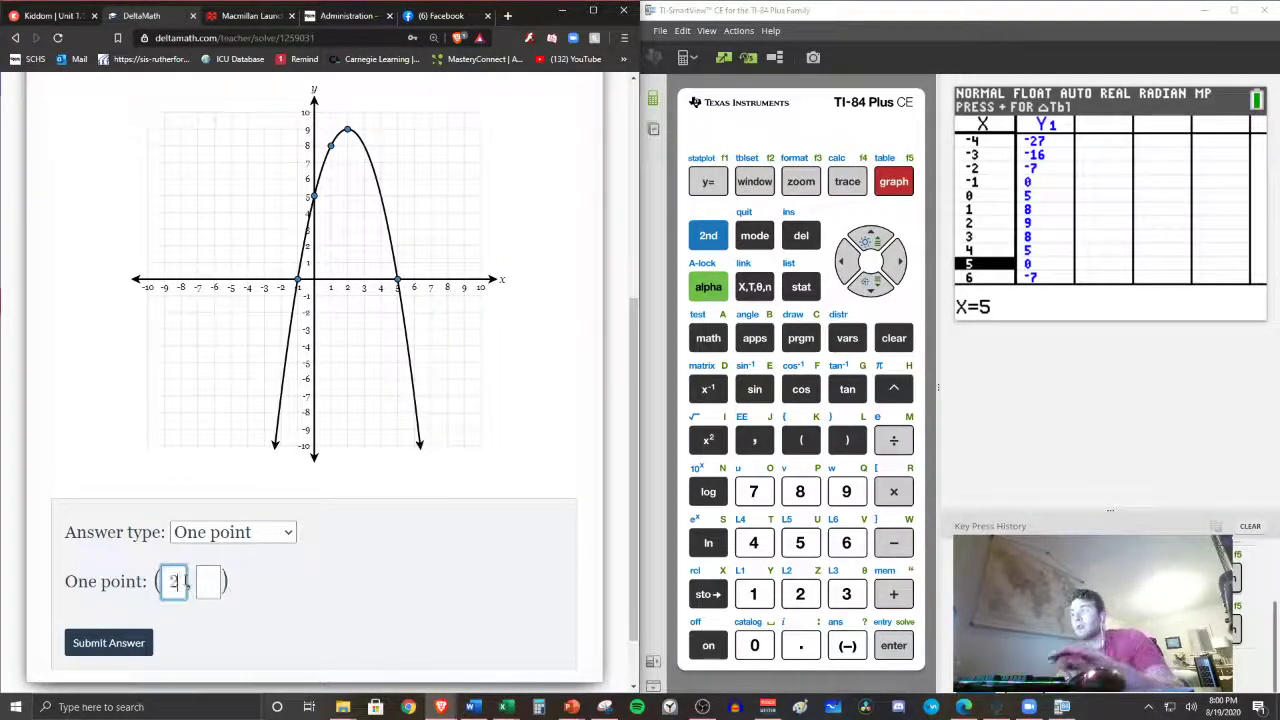
text(9)
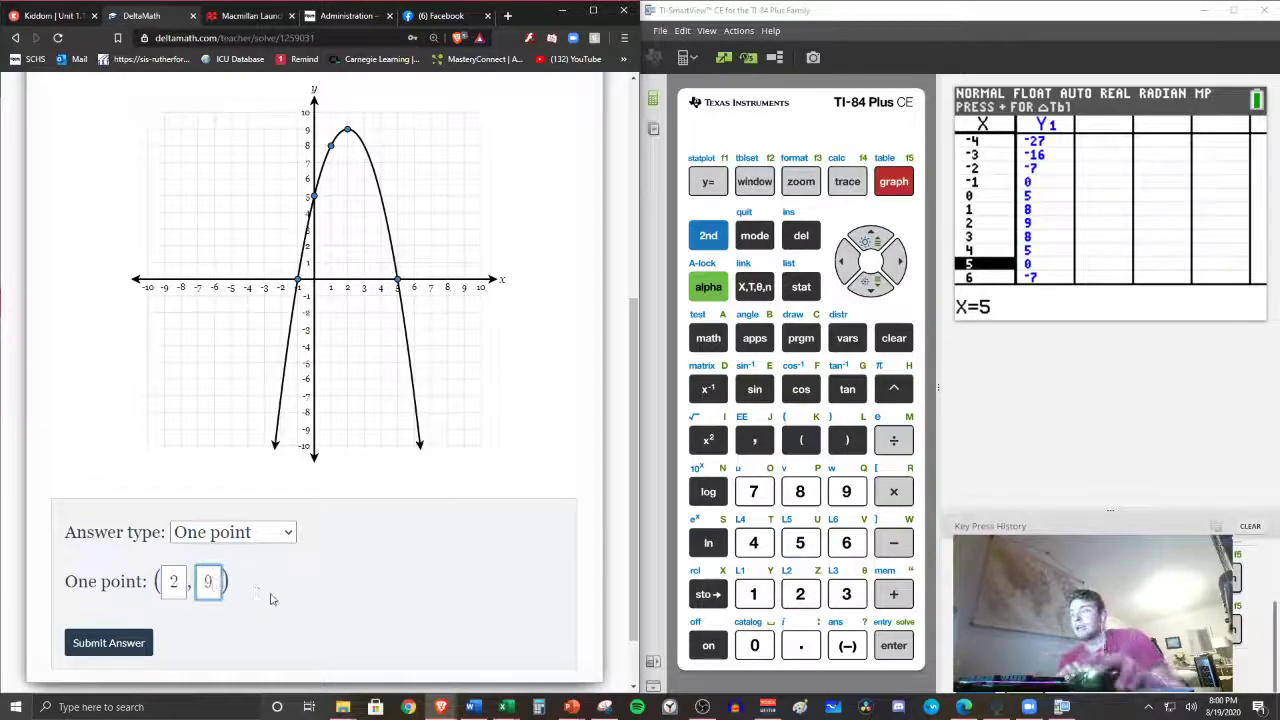
click(108, 642)
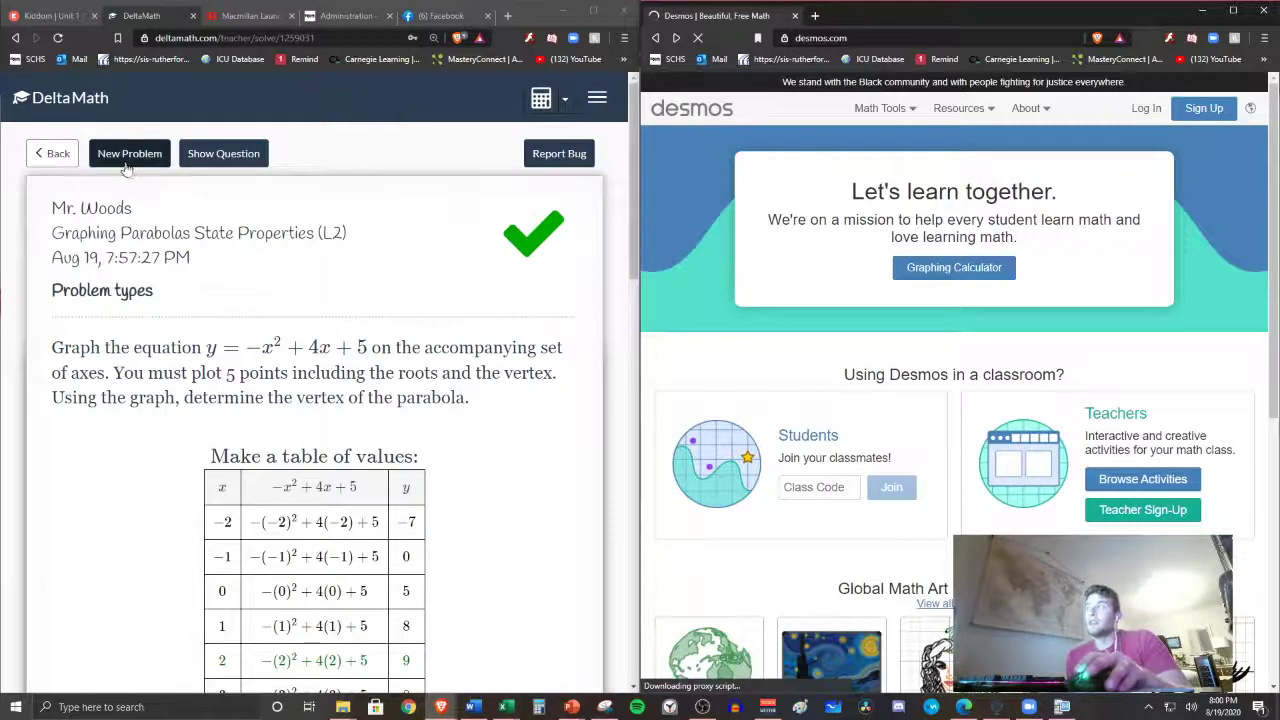
Load a new DeltaMath problem for y = x² + 10x + 24
click(128, 152)
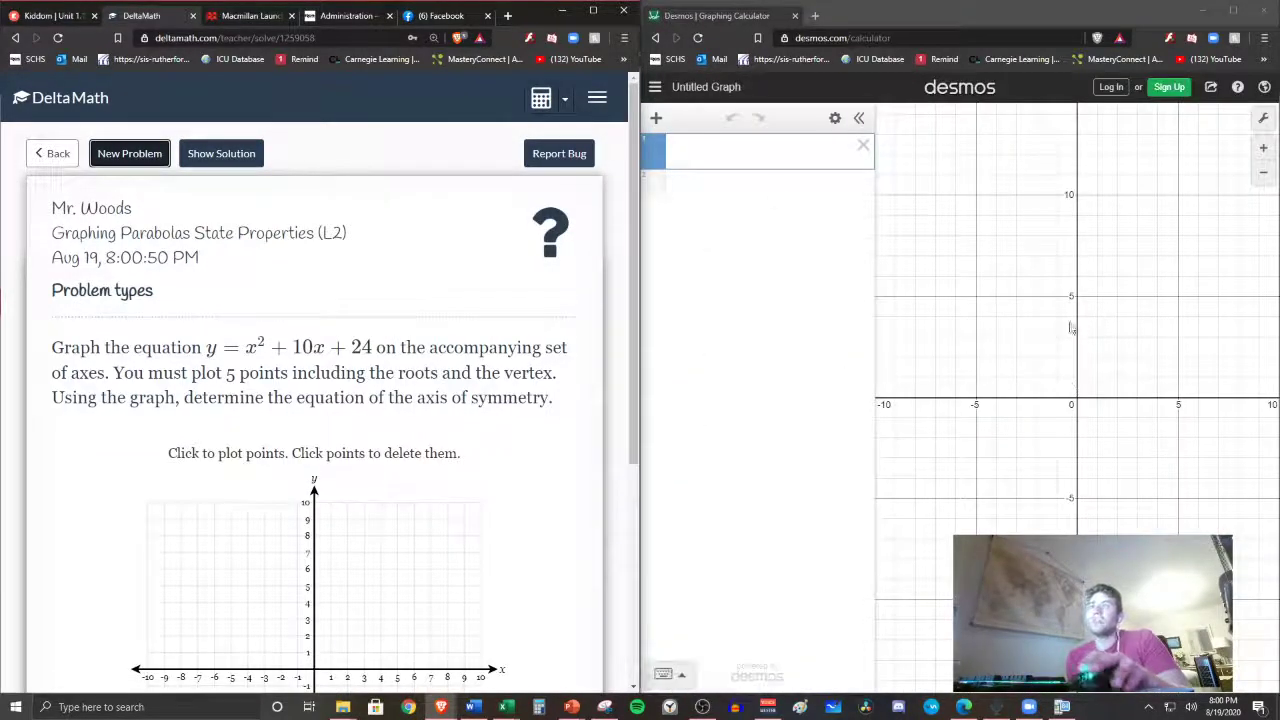
Enter x^2+10x+24 in Desmos to graph the upward parabola
click(760, 152)
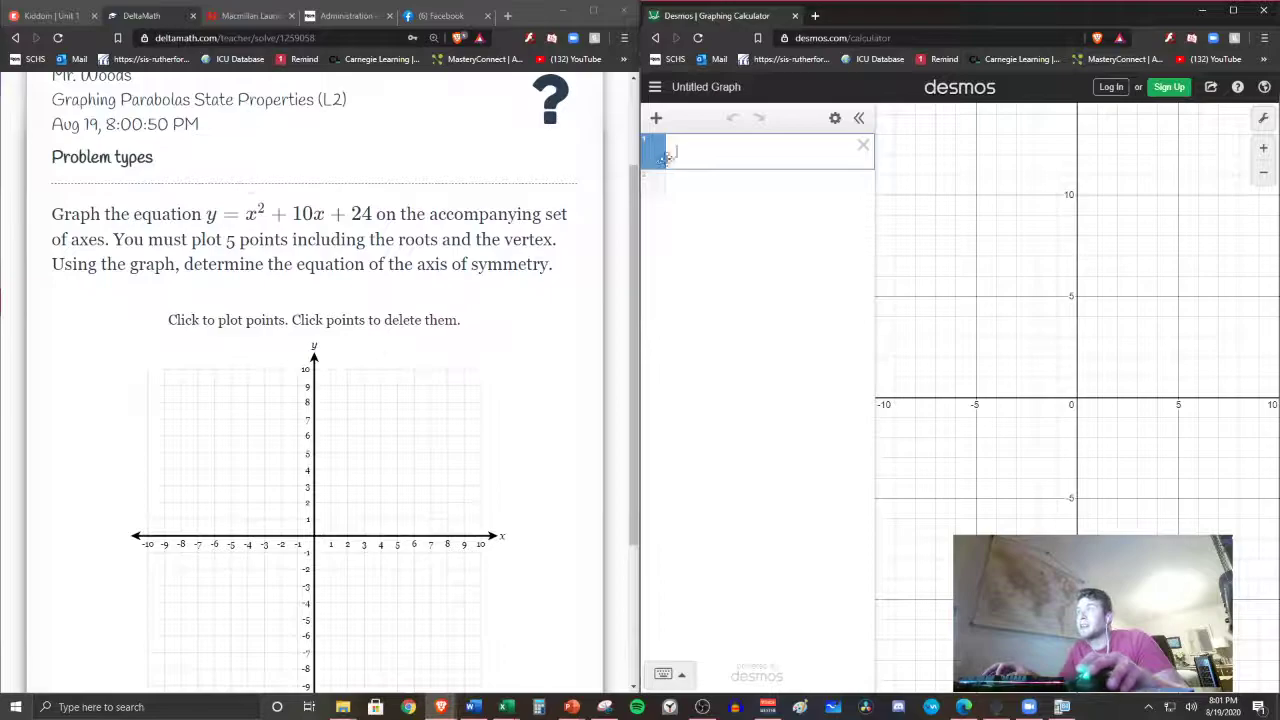
text(x^2)
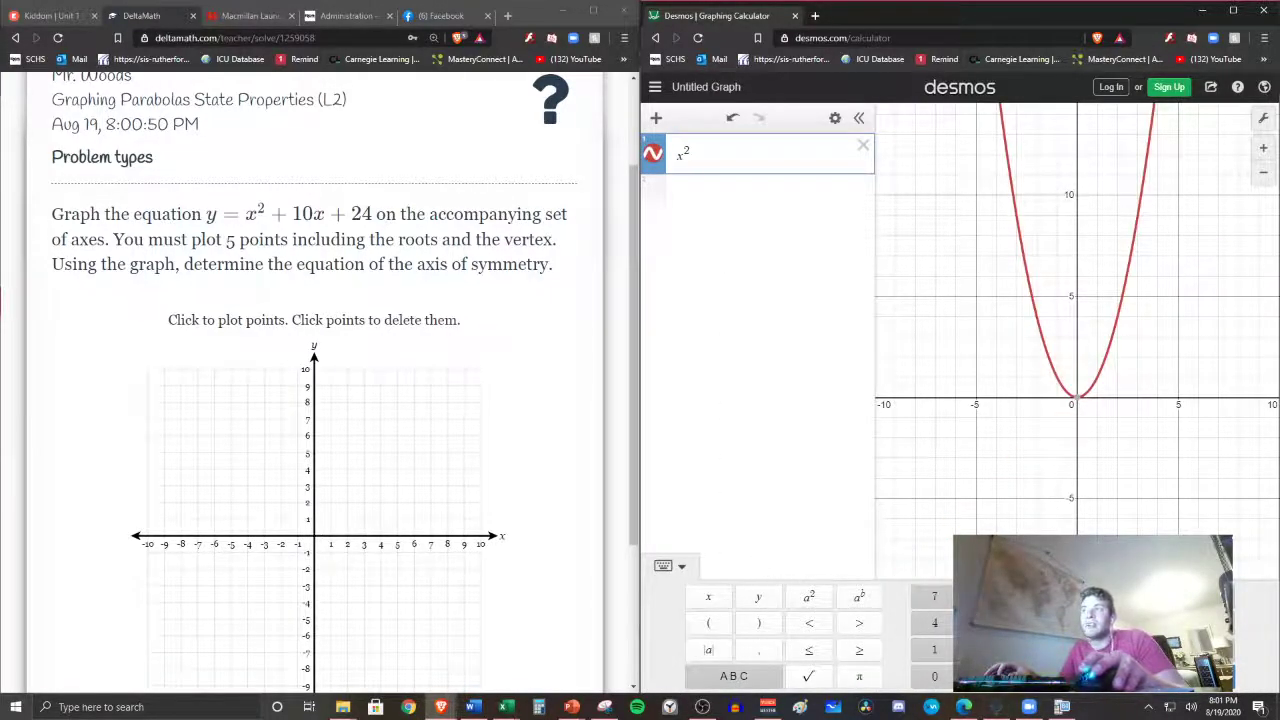
click(708, 596)
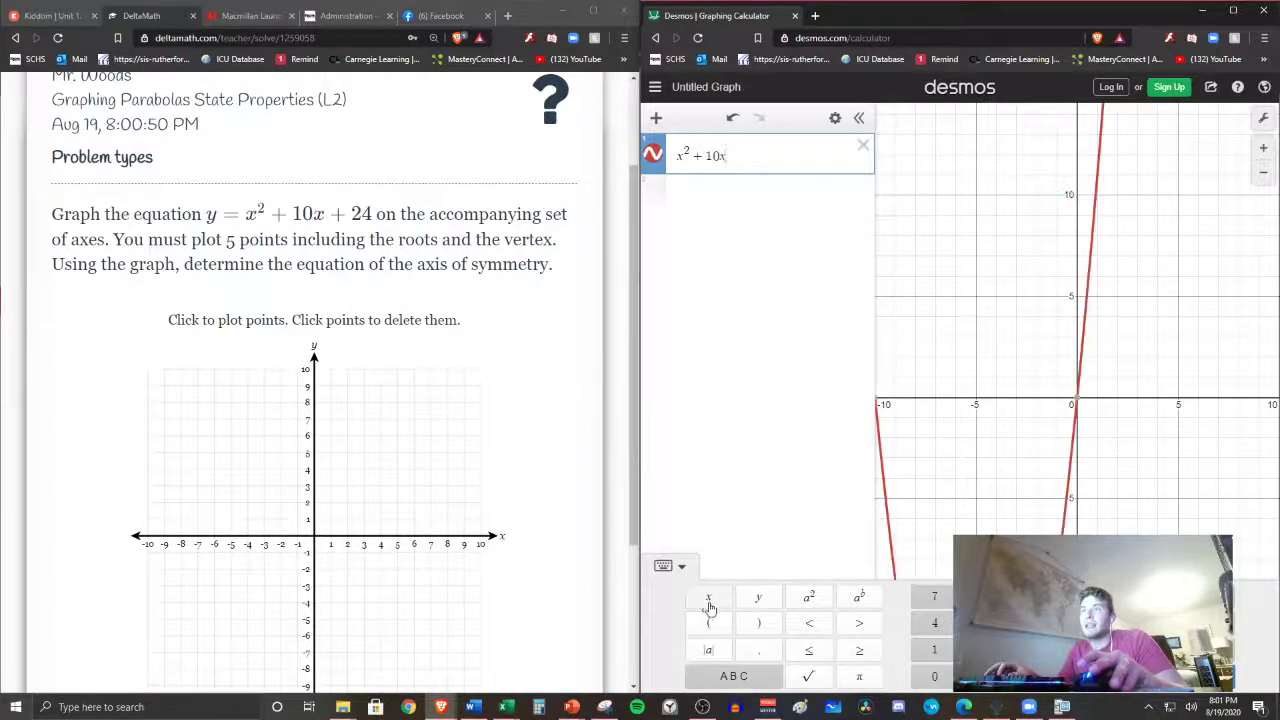
text(+)
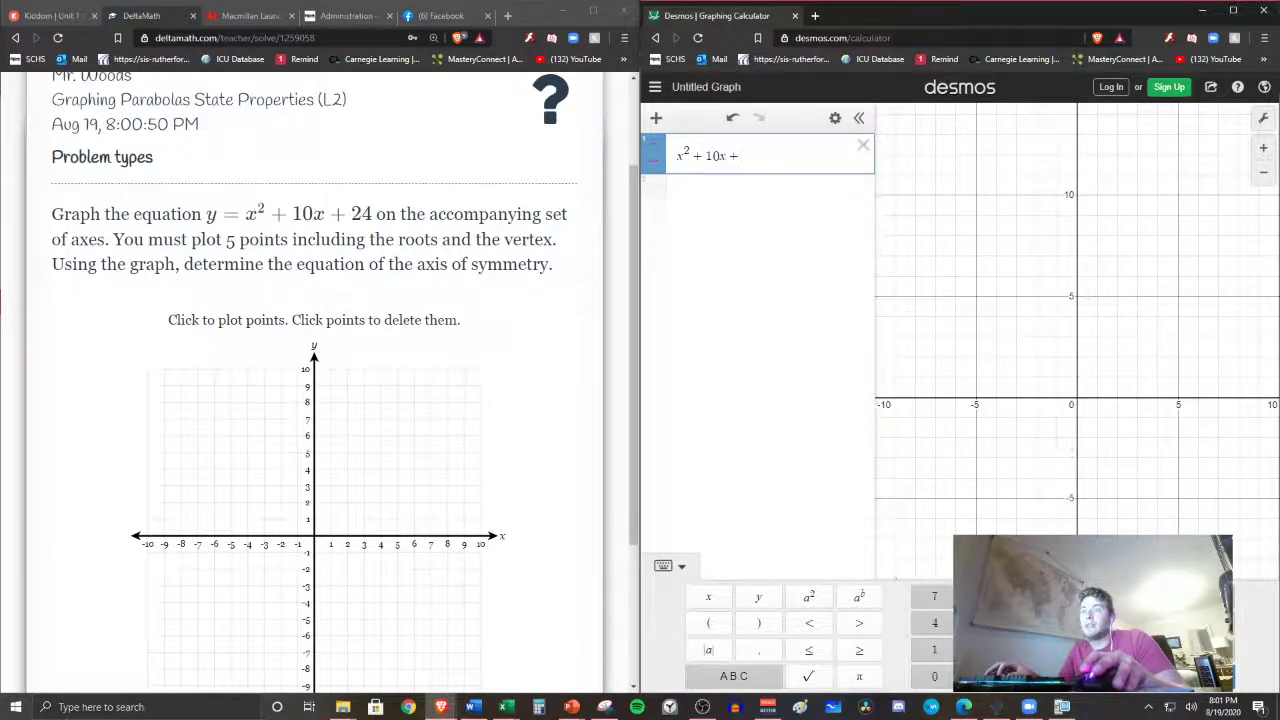
text(24)
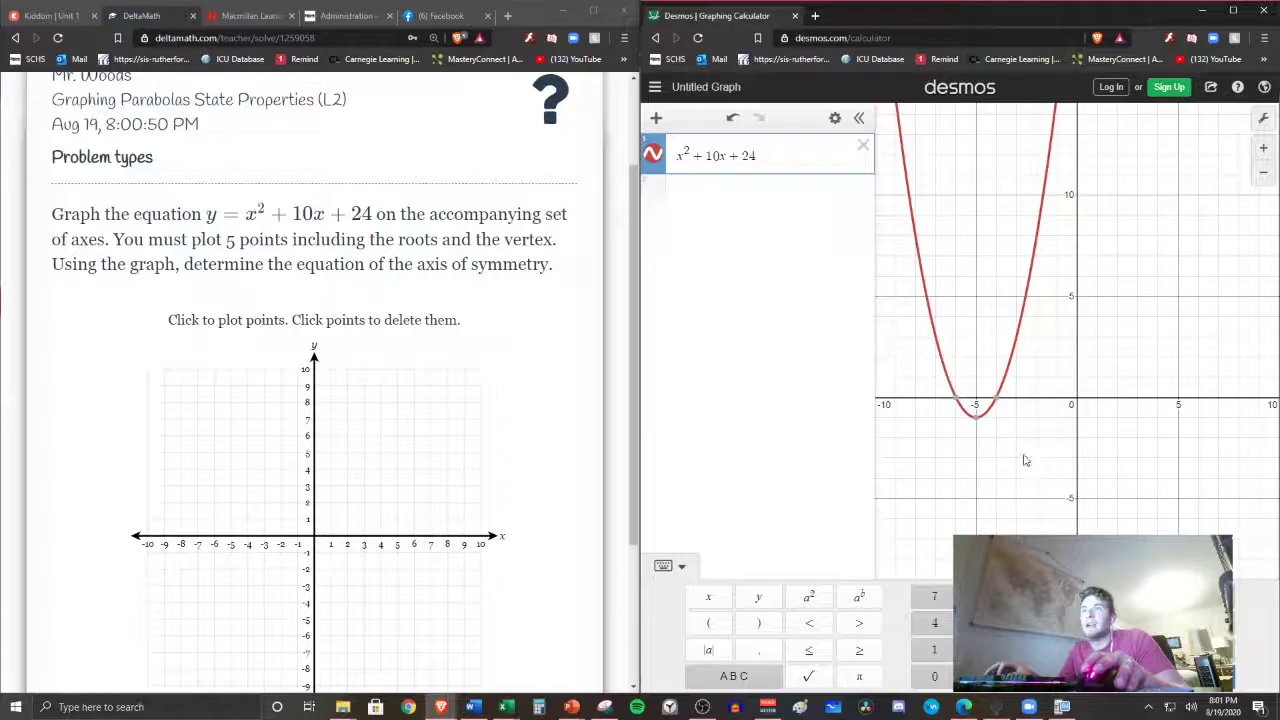
mouse_move(1024, 448)
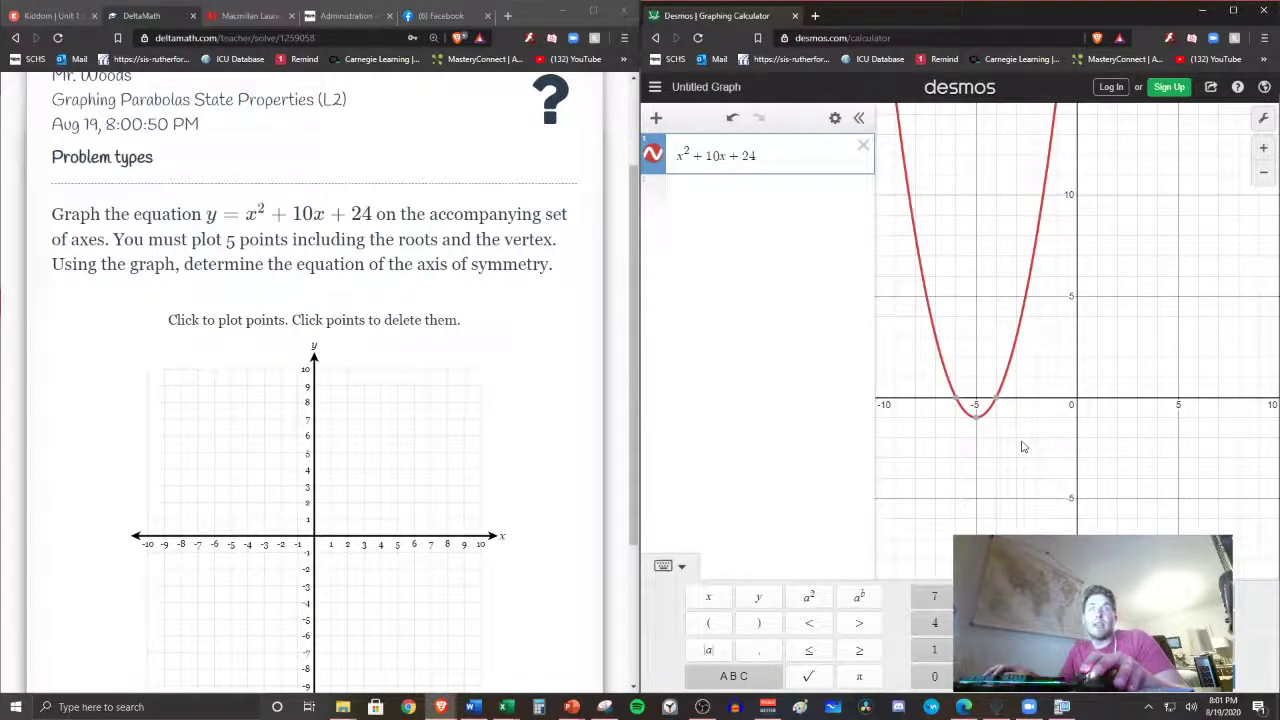
mouse_move(1000, 442)
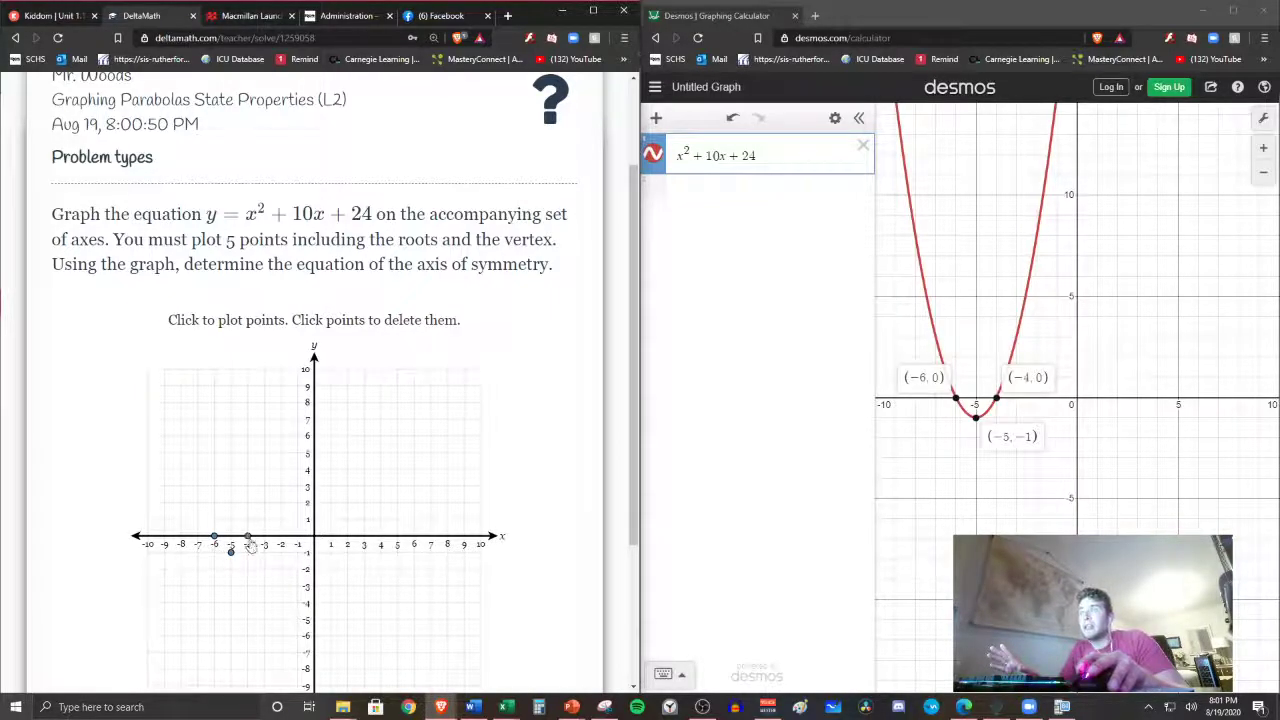
Plot roots (-6, 0), (-4, 0) and vertex (-5, -1) on the DeltaMath grid
double_click(228, 240)
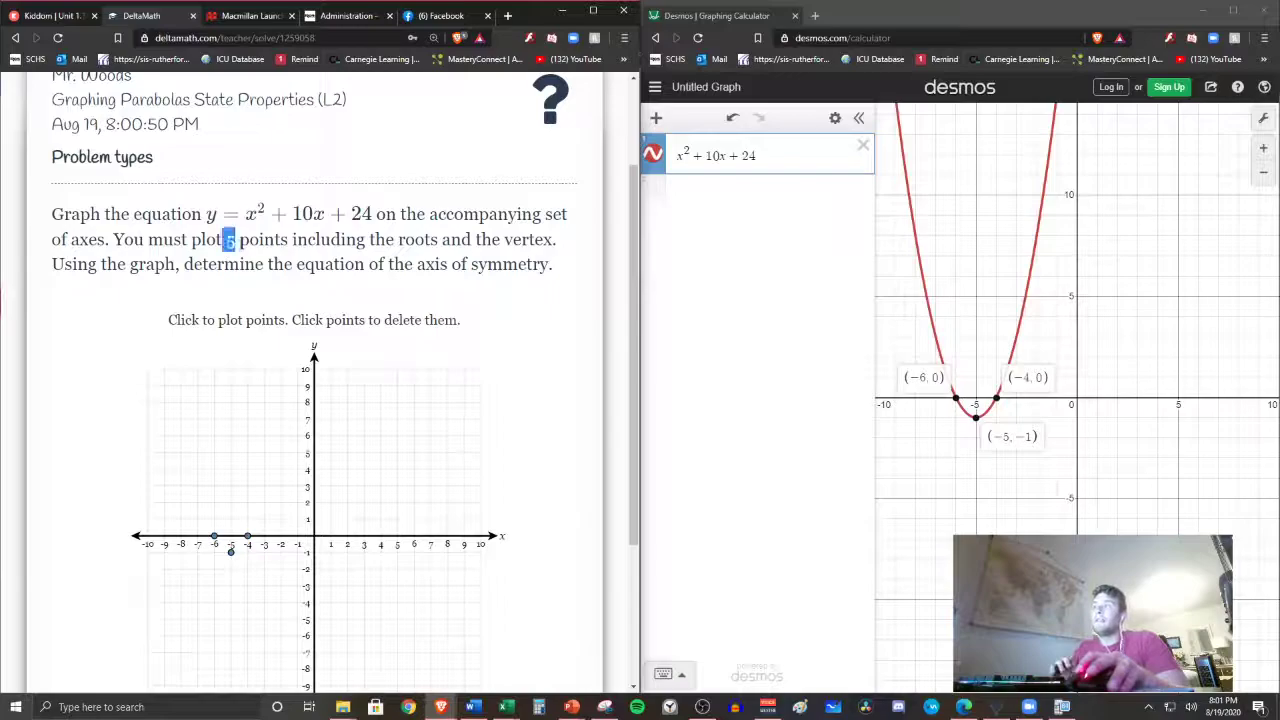
drag(224, 240, 316, 240)
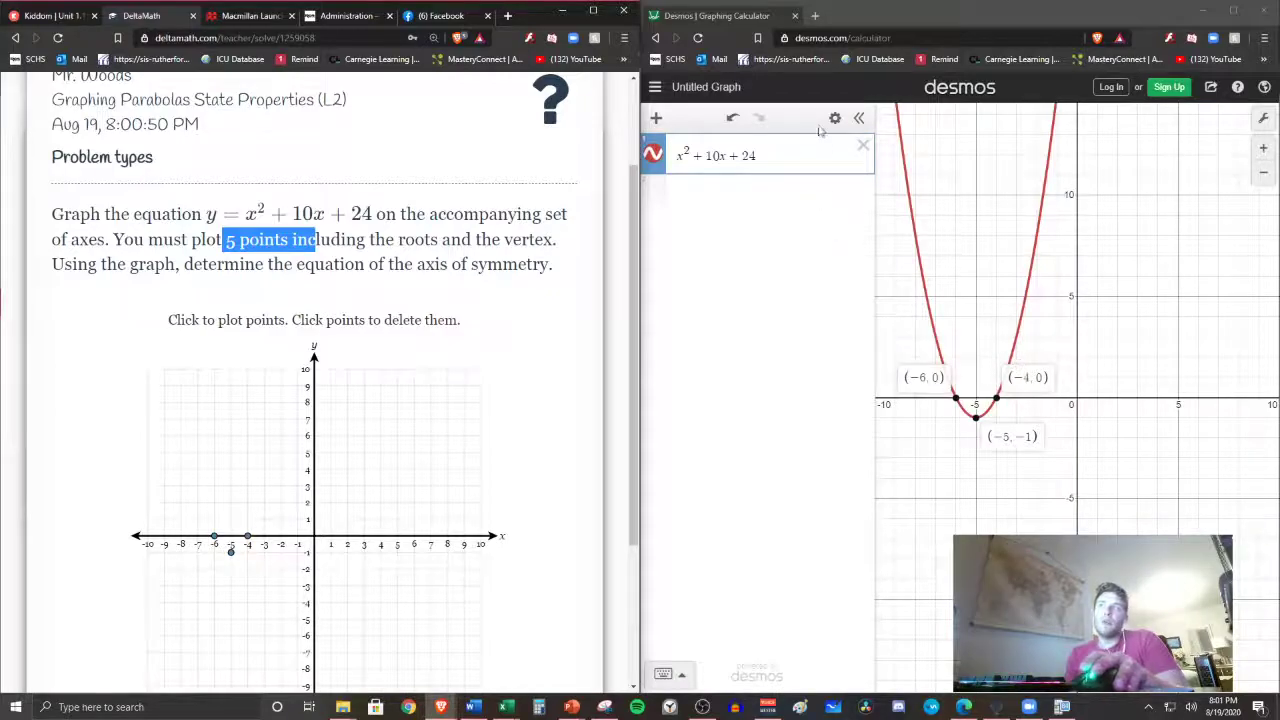
mouse_move(836, 118)
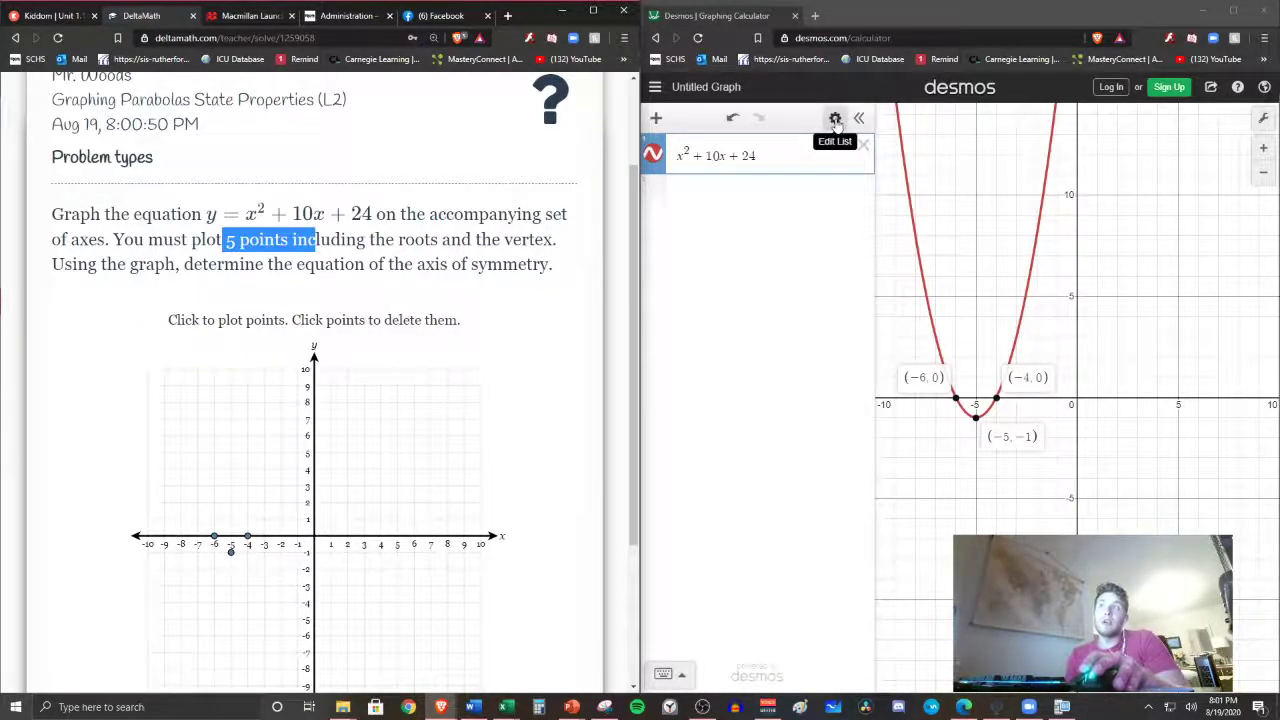
click(836, 118)
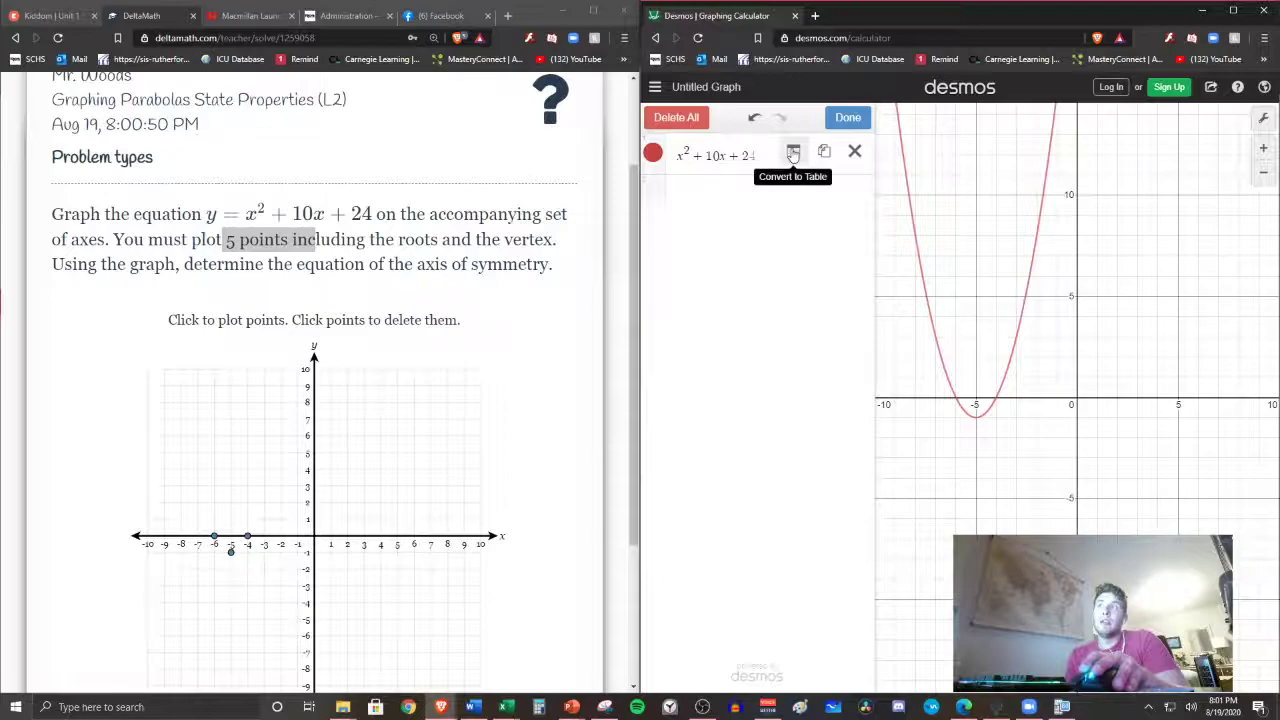
Convert the Desmos expression to a table and plot its points to complete the parabola
click(792, 152)
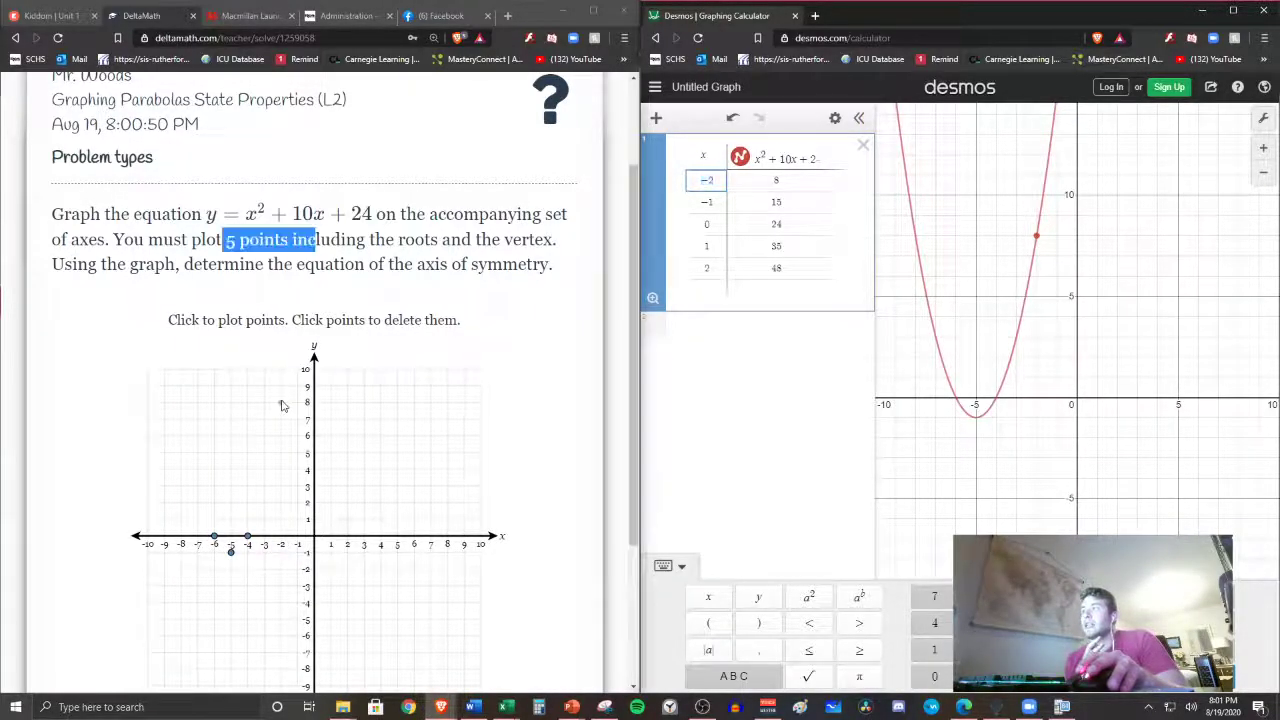
click(280, 402)
text(−3)
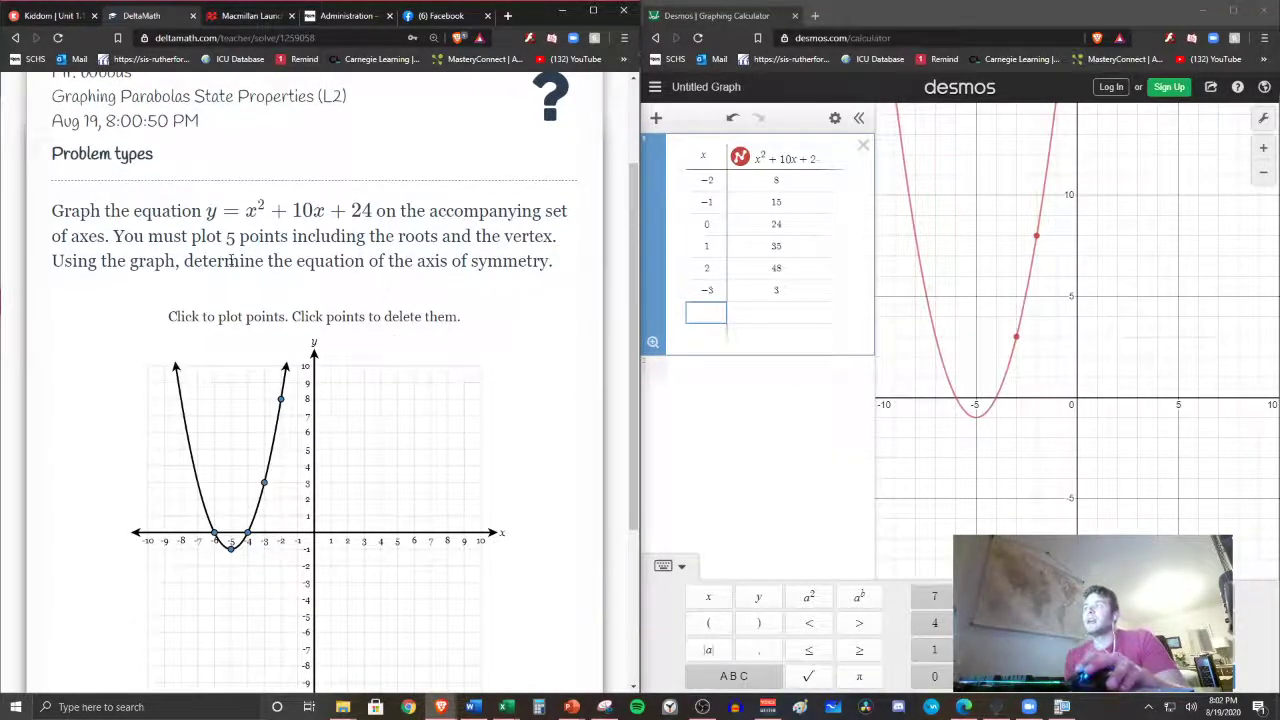
drag(296, 260, 550, 260)
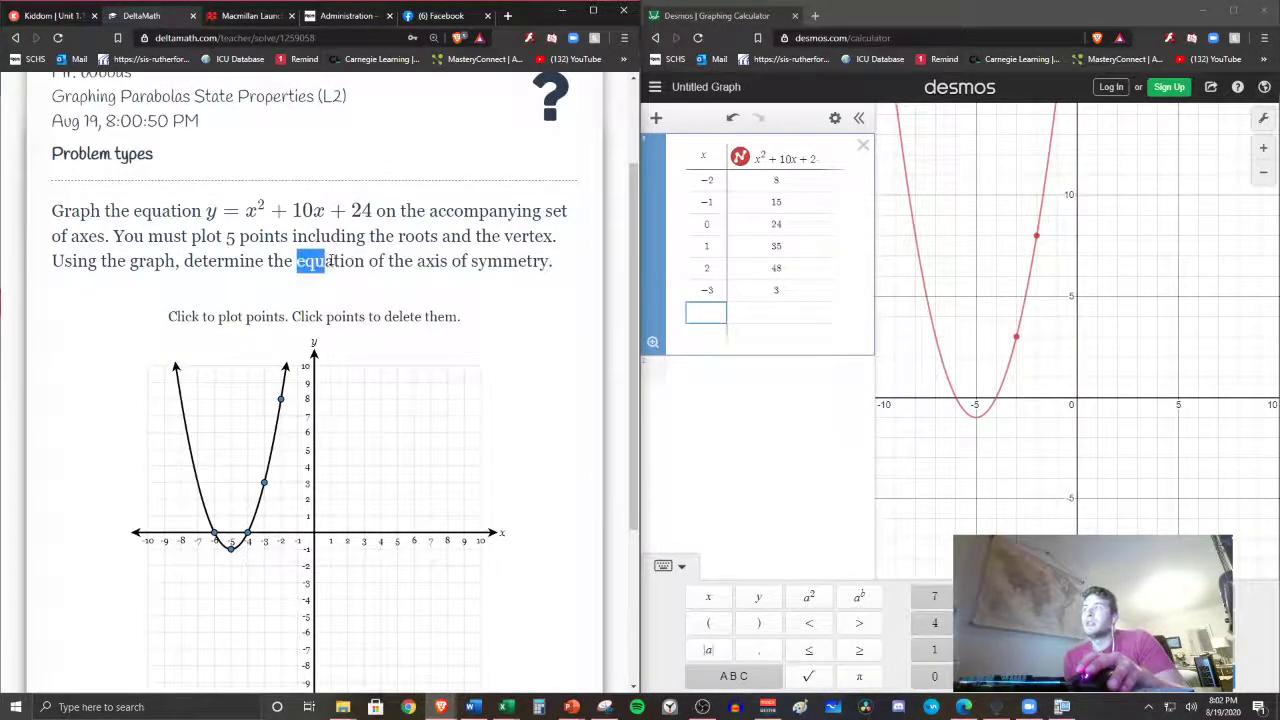
Submit x = 5 as a single-equation axis-of-symmetry answer, which is marked wrong
click(232, 530)
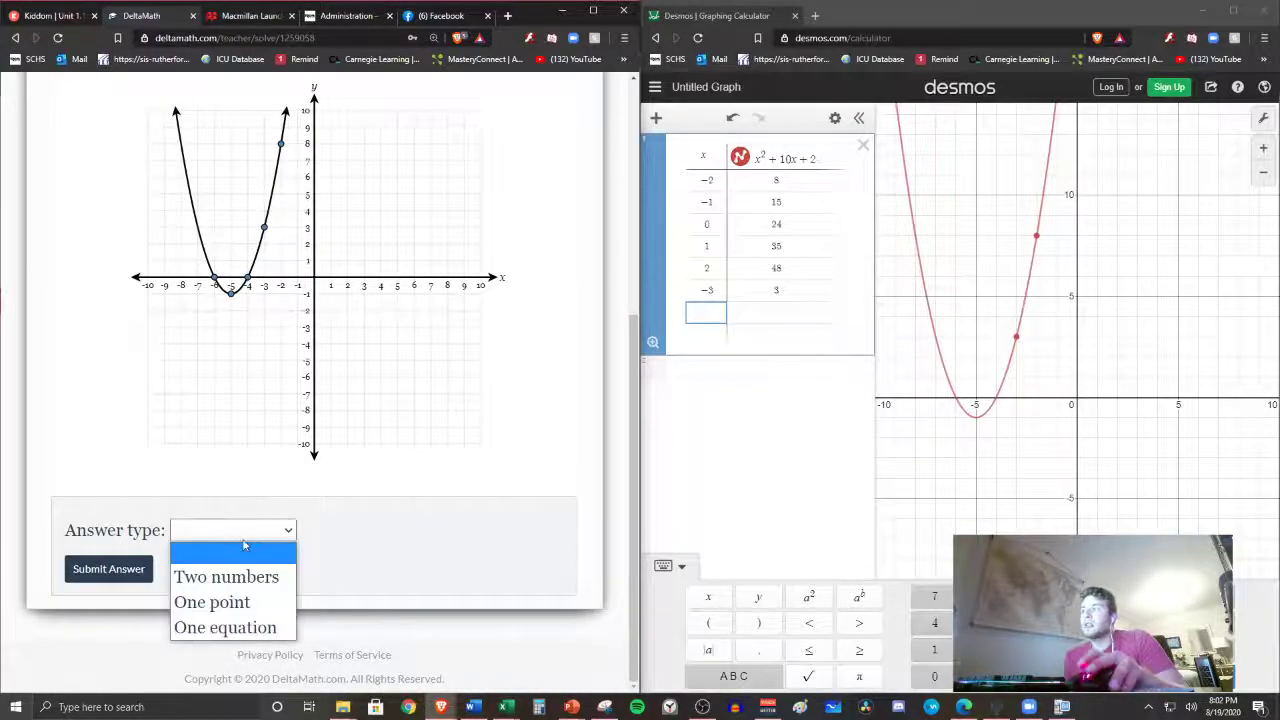
click(224, 628)
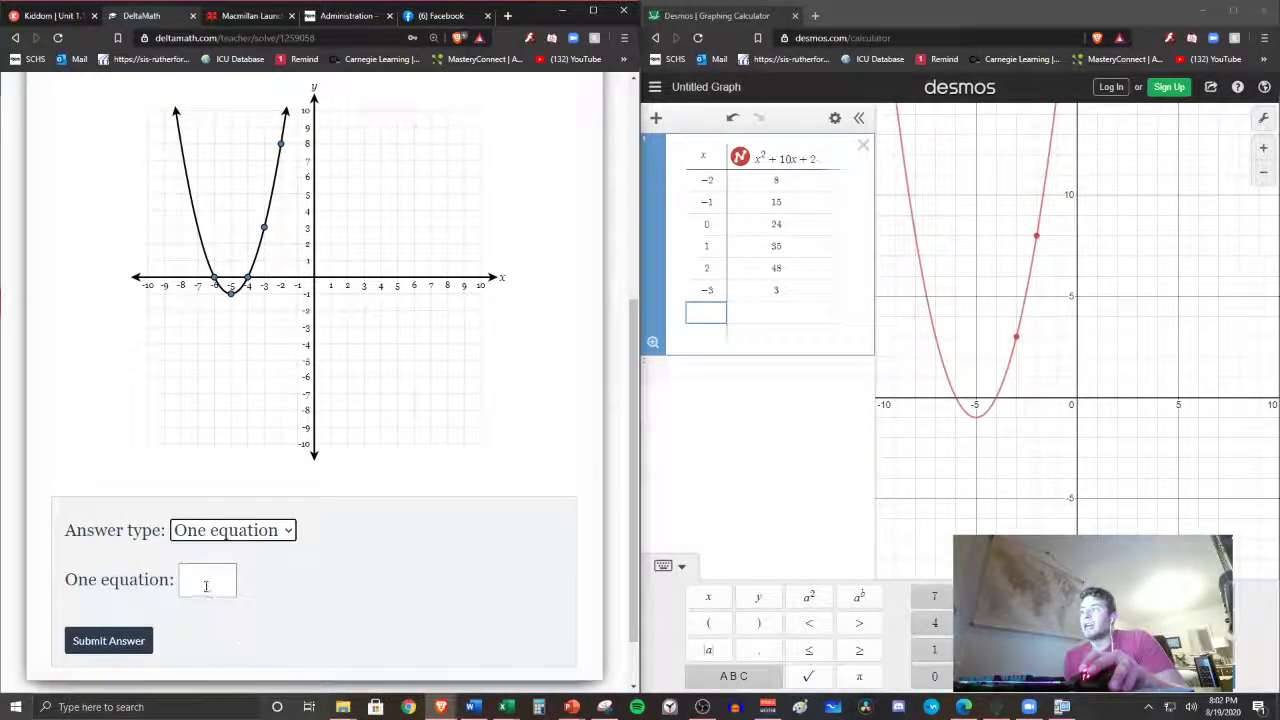
scroll(up, 3)
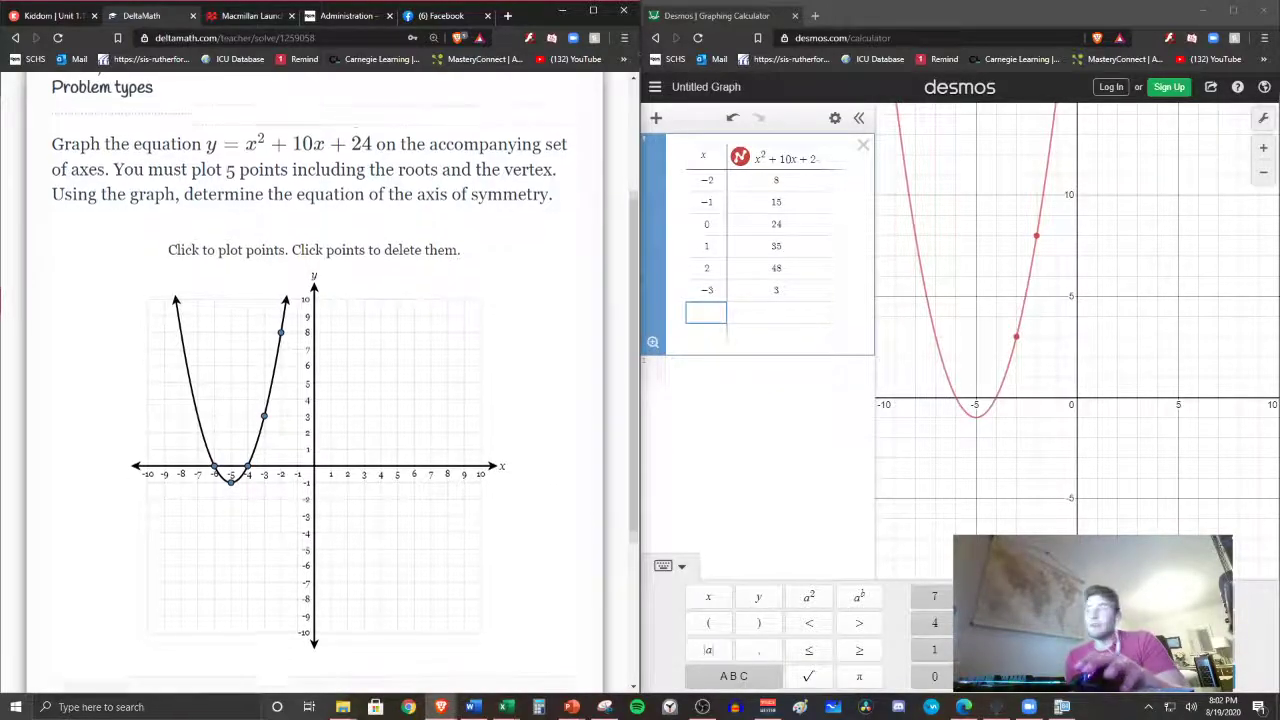
scroll(down, 3)
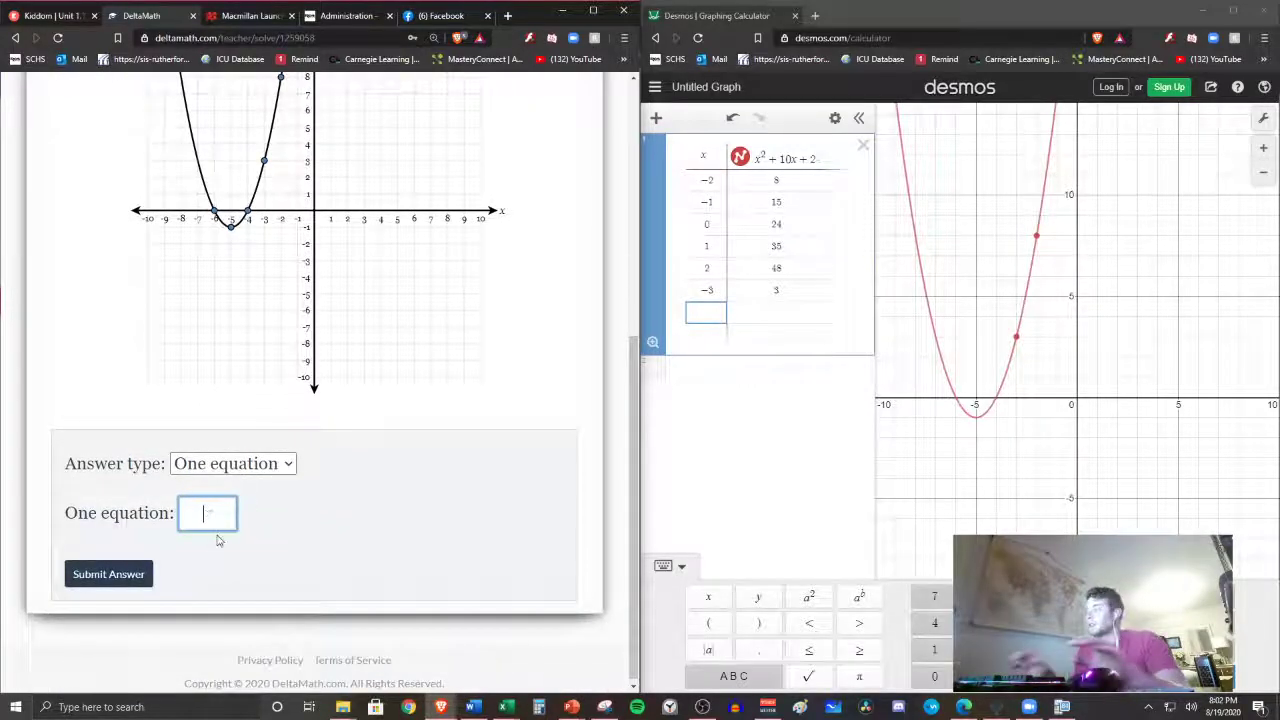
text(x =)
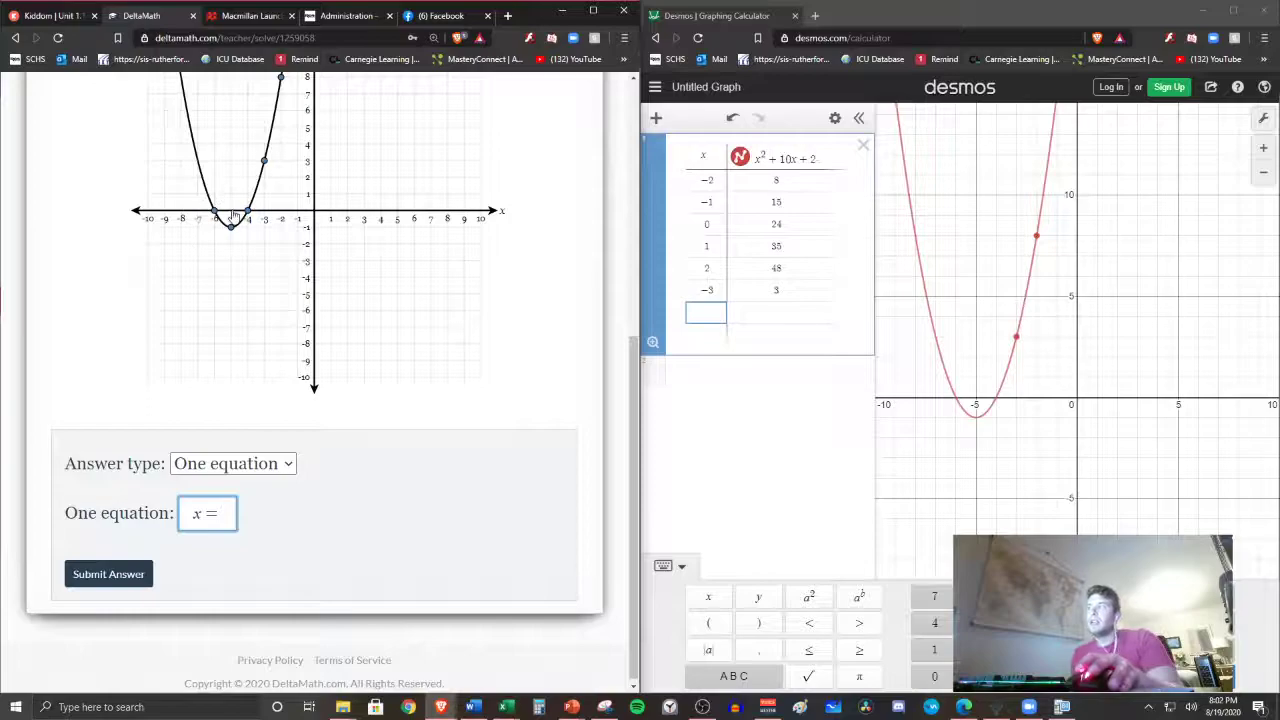
text(5)
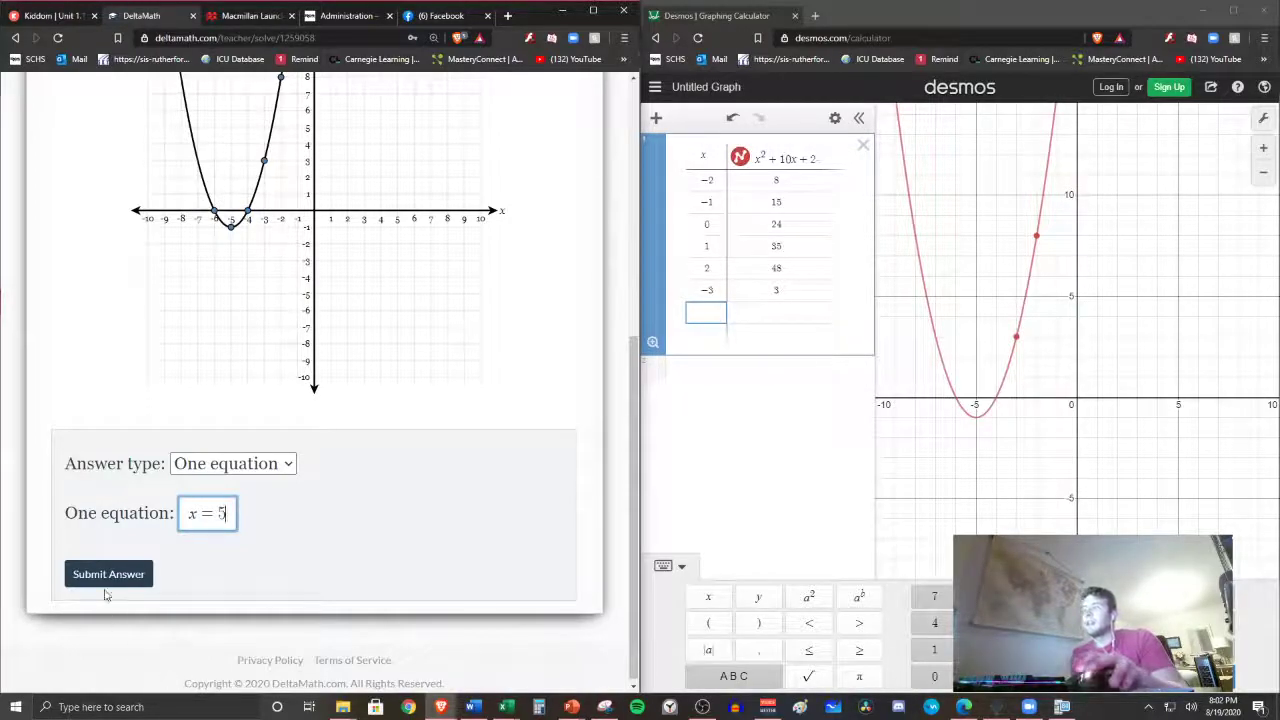
click(108, 572)
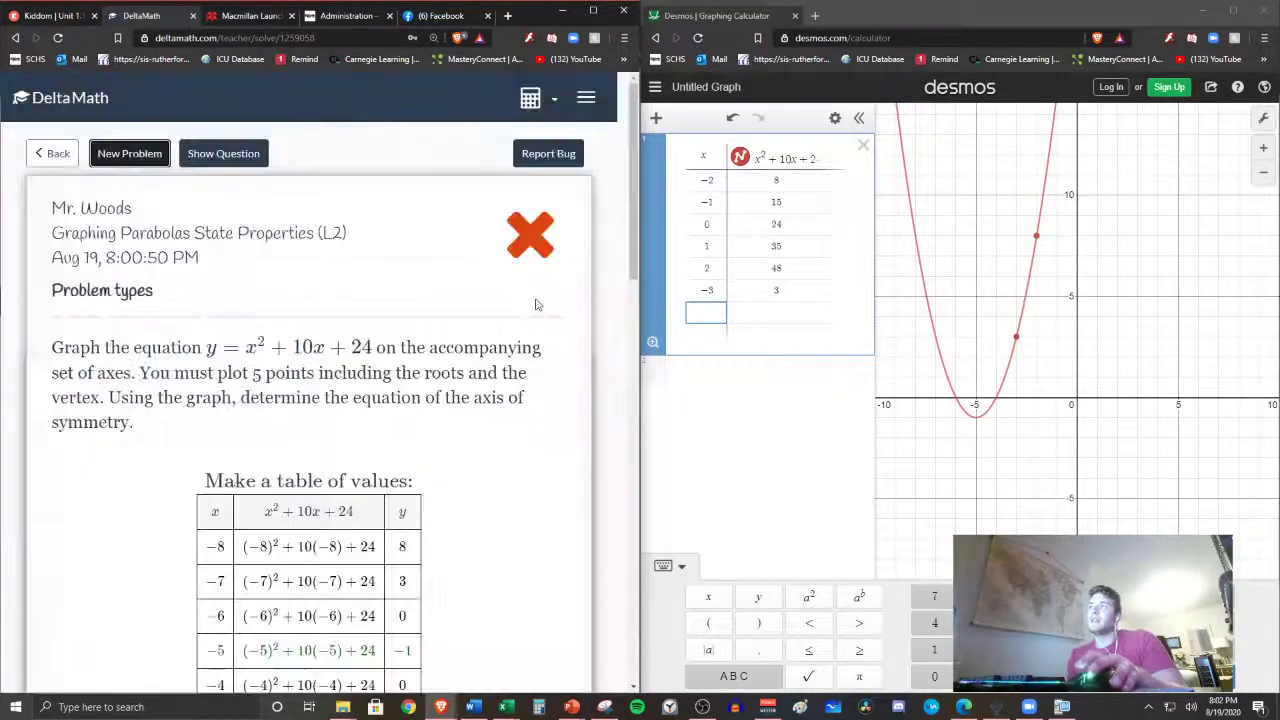
Review the worked solution and submit the corrected answer x = -5
scroll(down, 3)
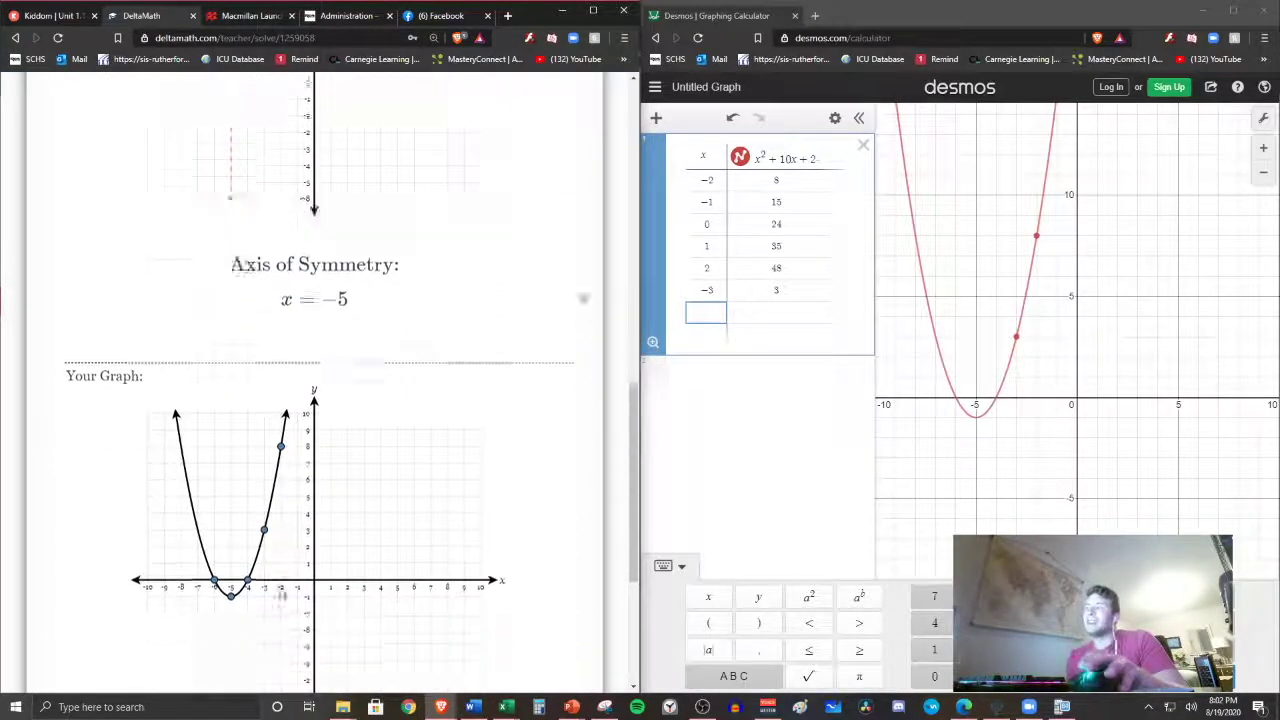
scroll(up, 3)
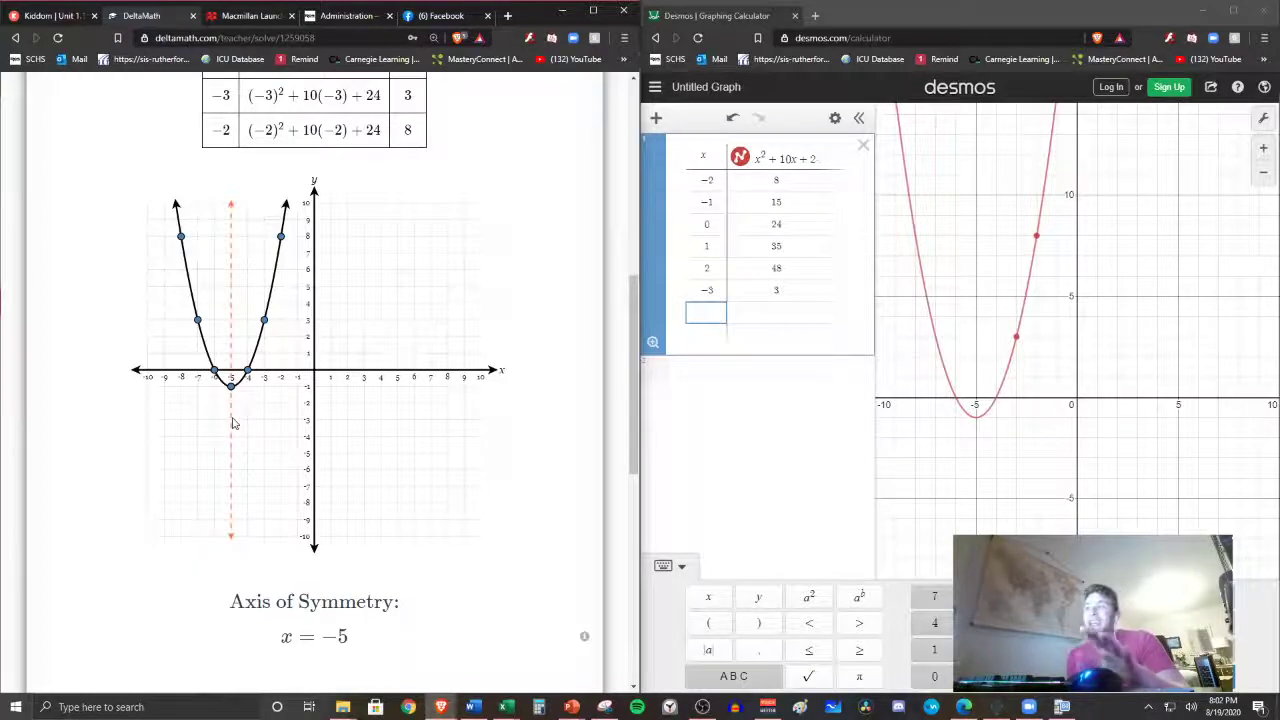
scroll(up, 3)
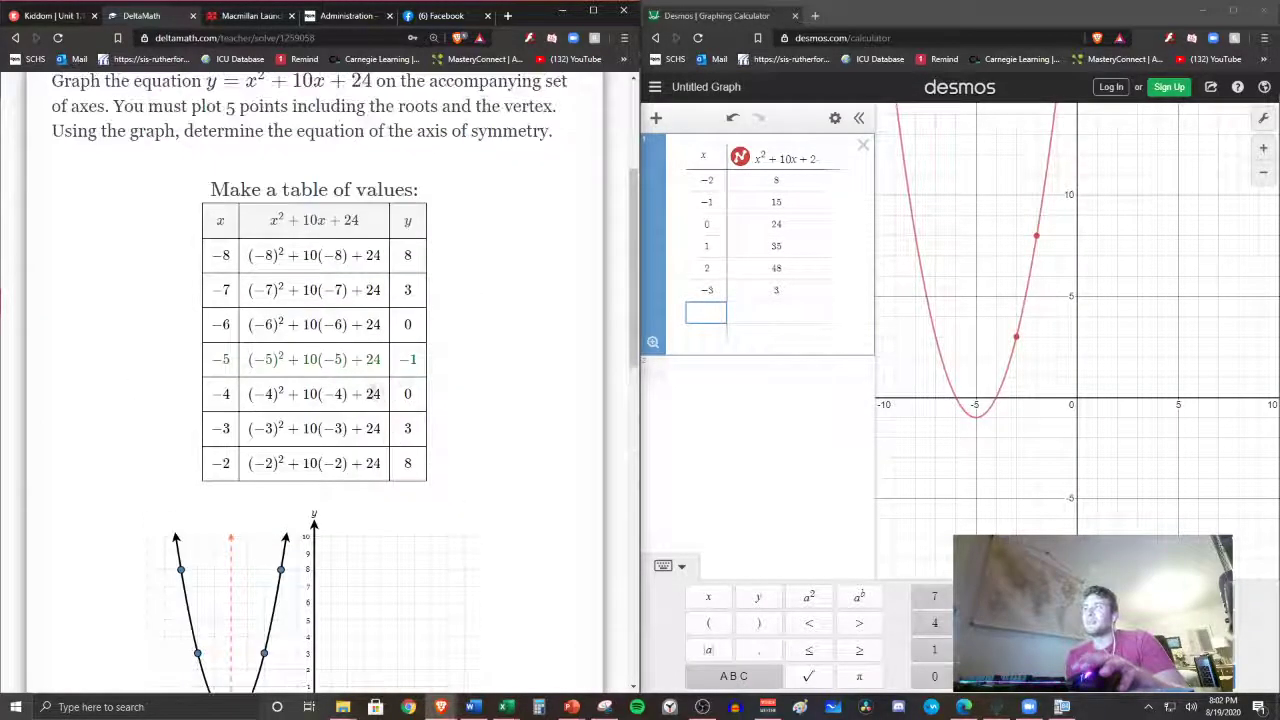
scroll(up, 3)
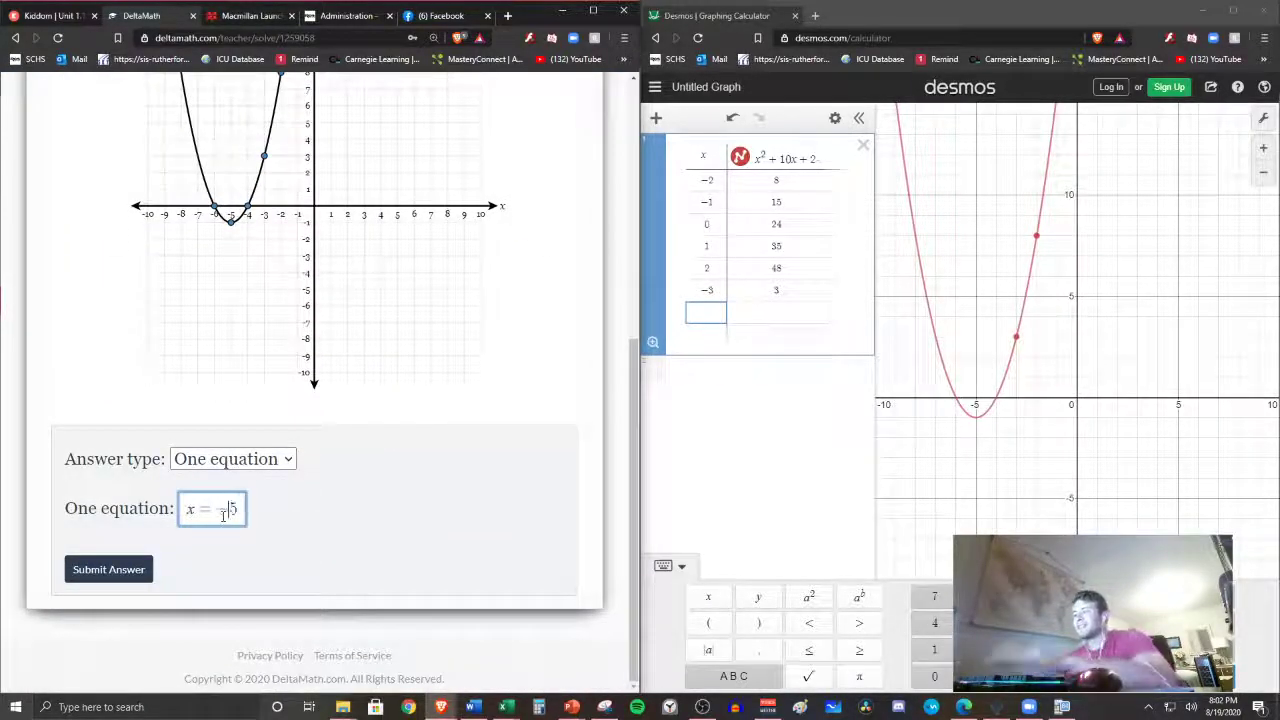
click(108, 568)
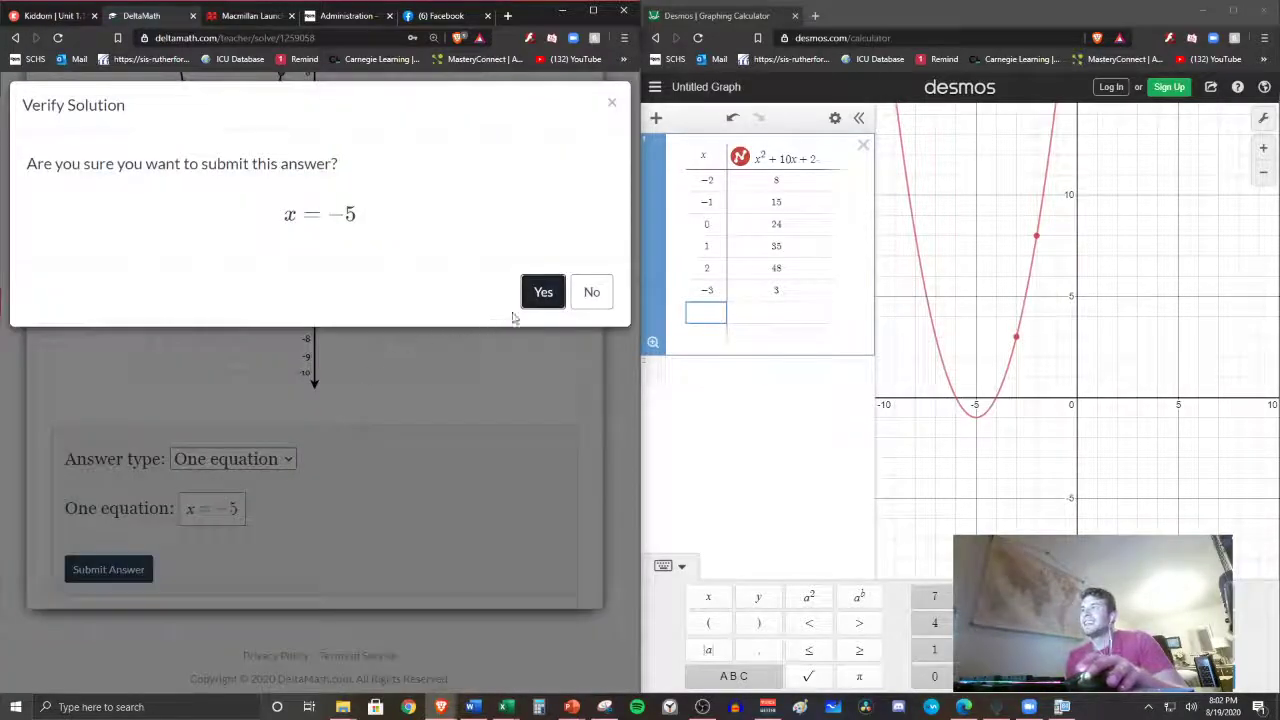